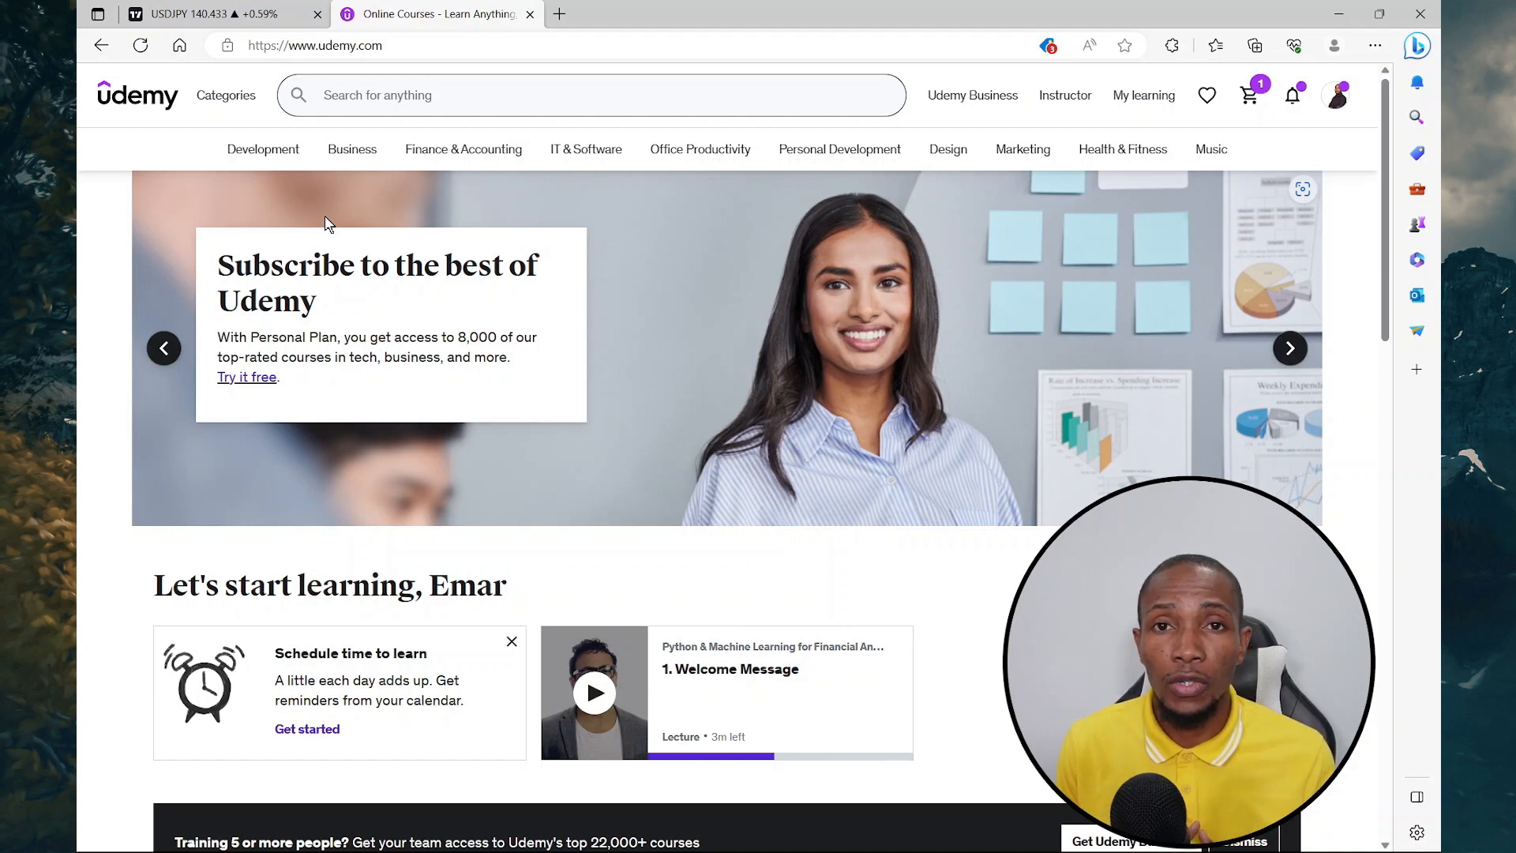
- Create a new coding exercise titled 'Querying Data' in the course curriculum from the Instructor area
click(1063, 95)
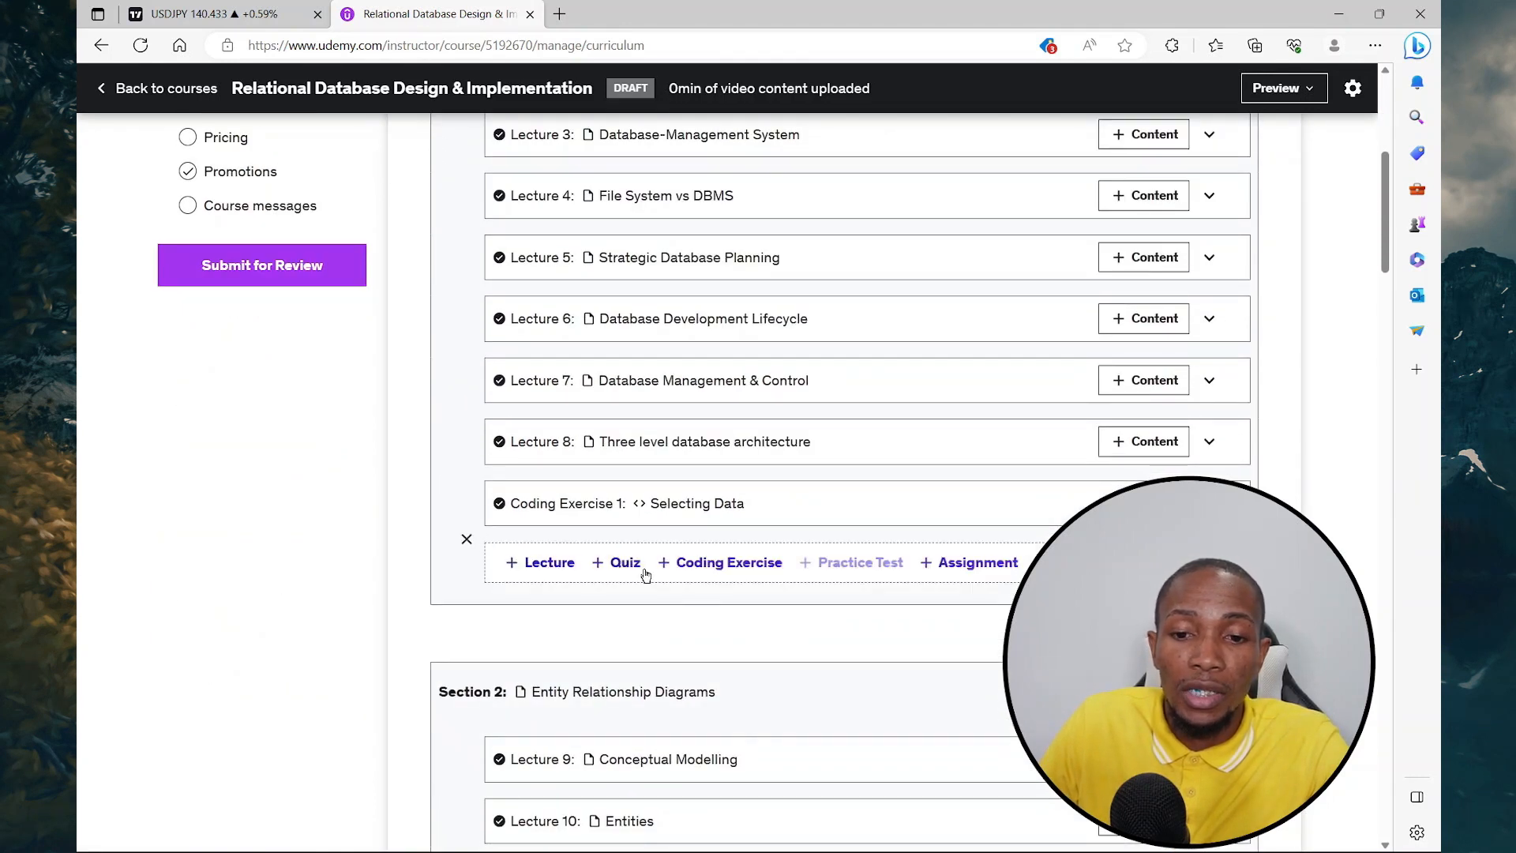
click(540, 562)
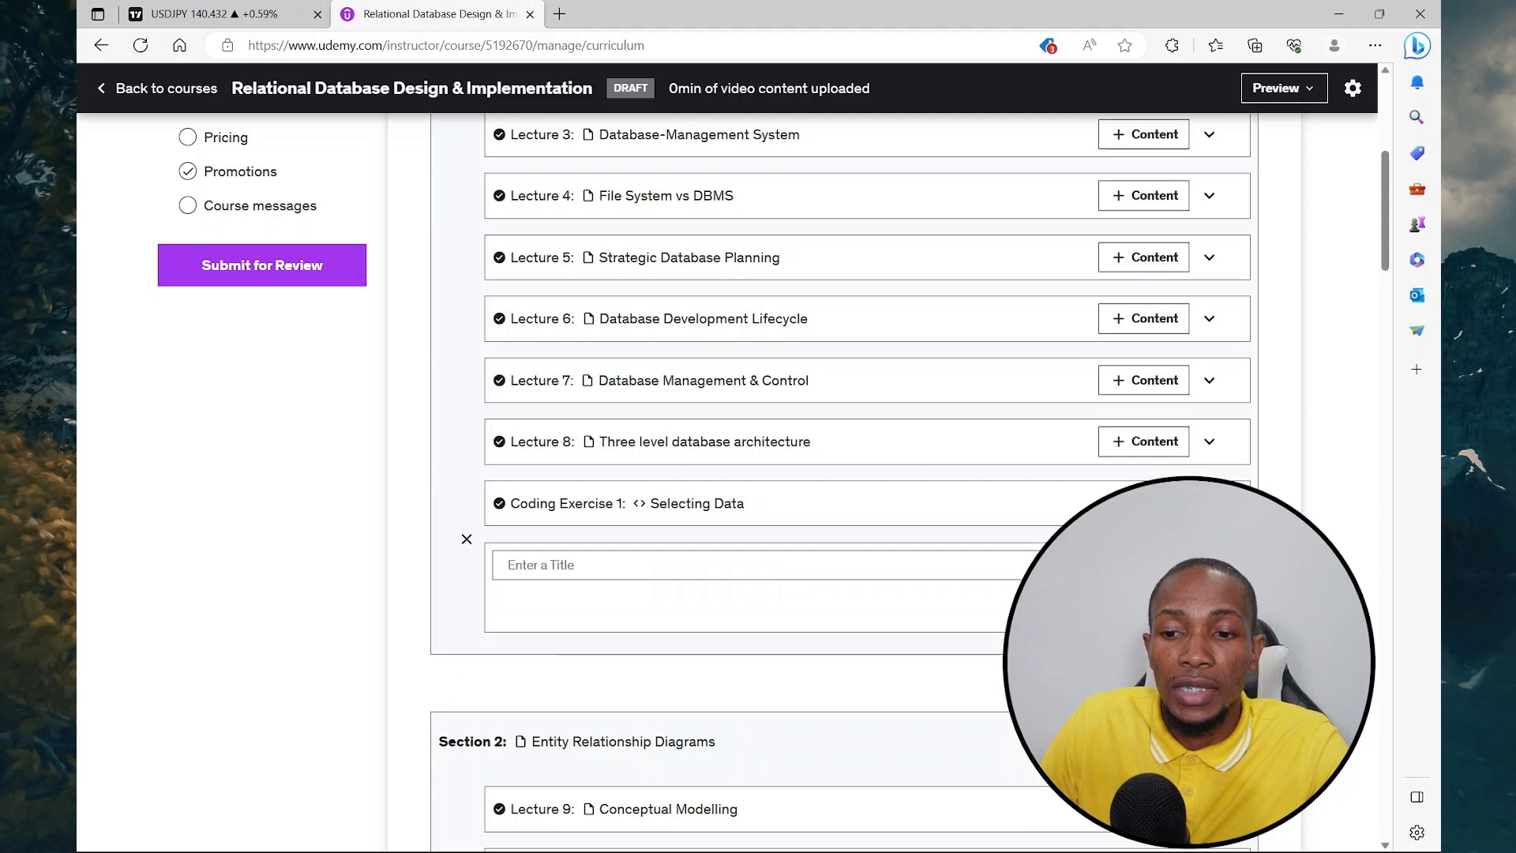
scroll(down, 3)
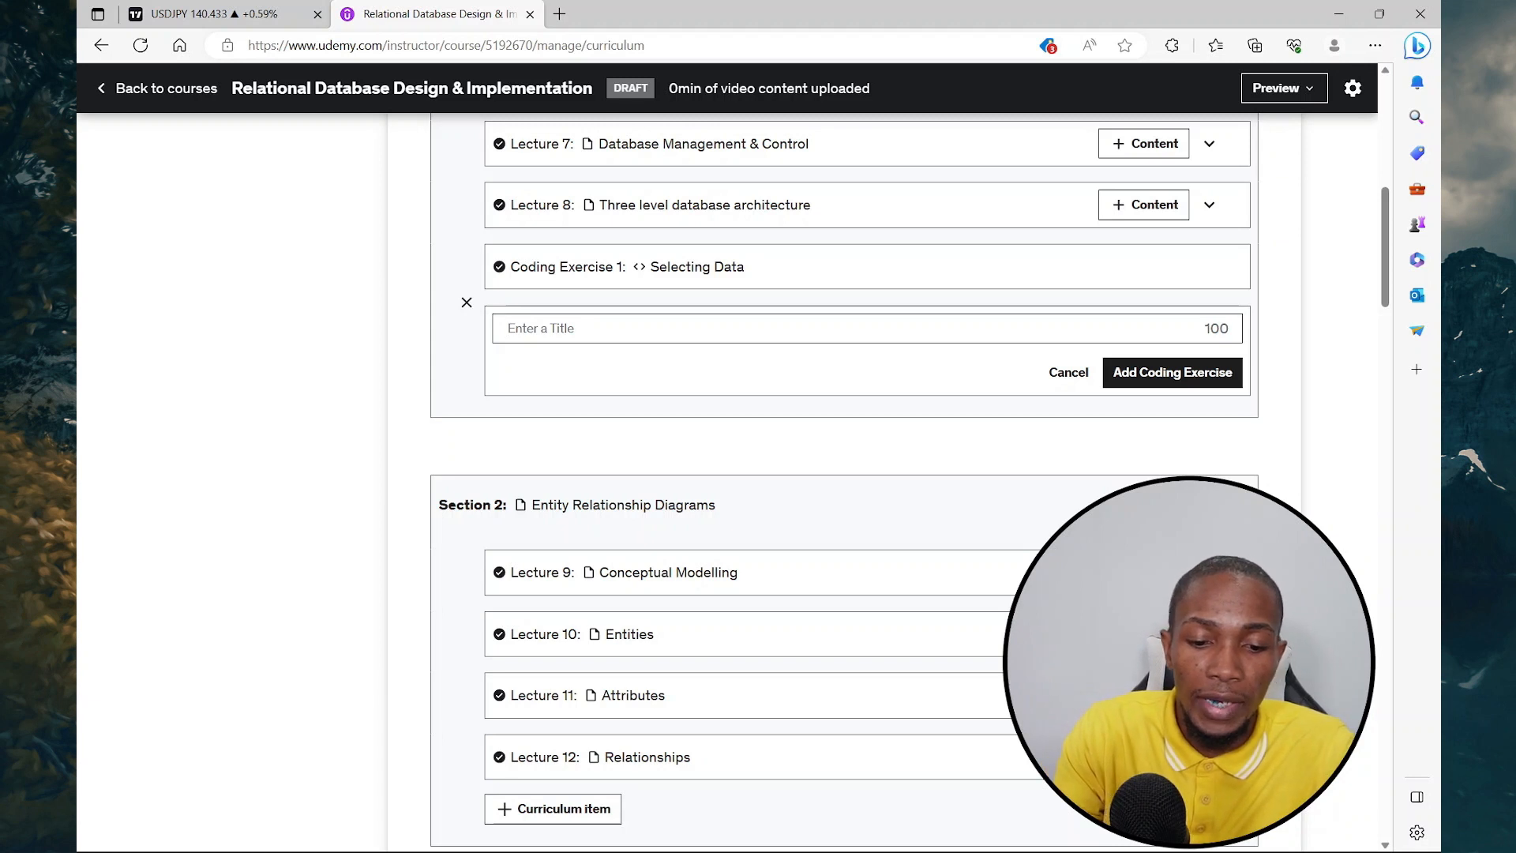
click(1171, 372)
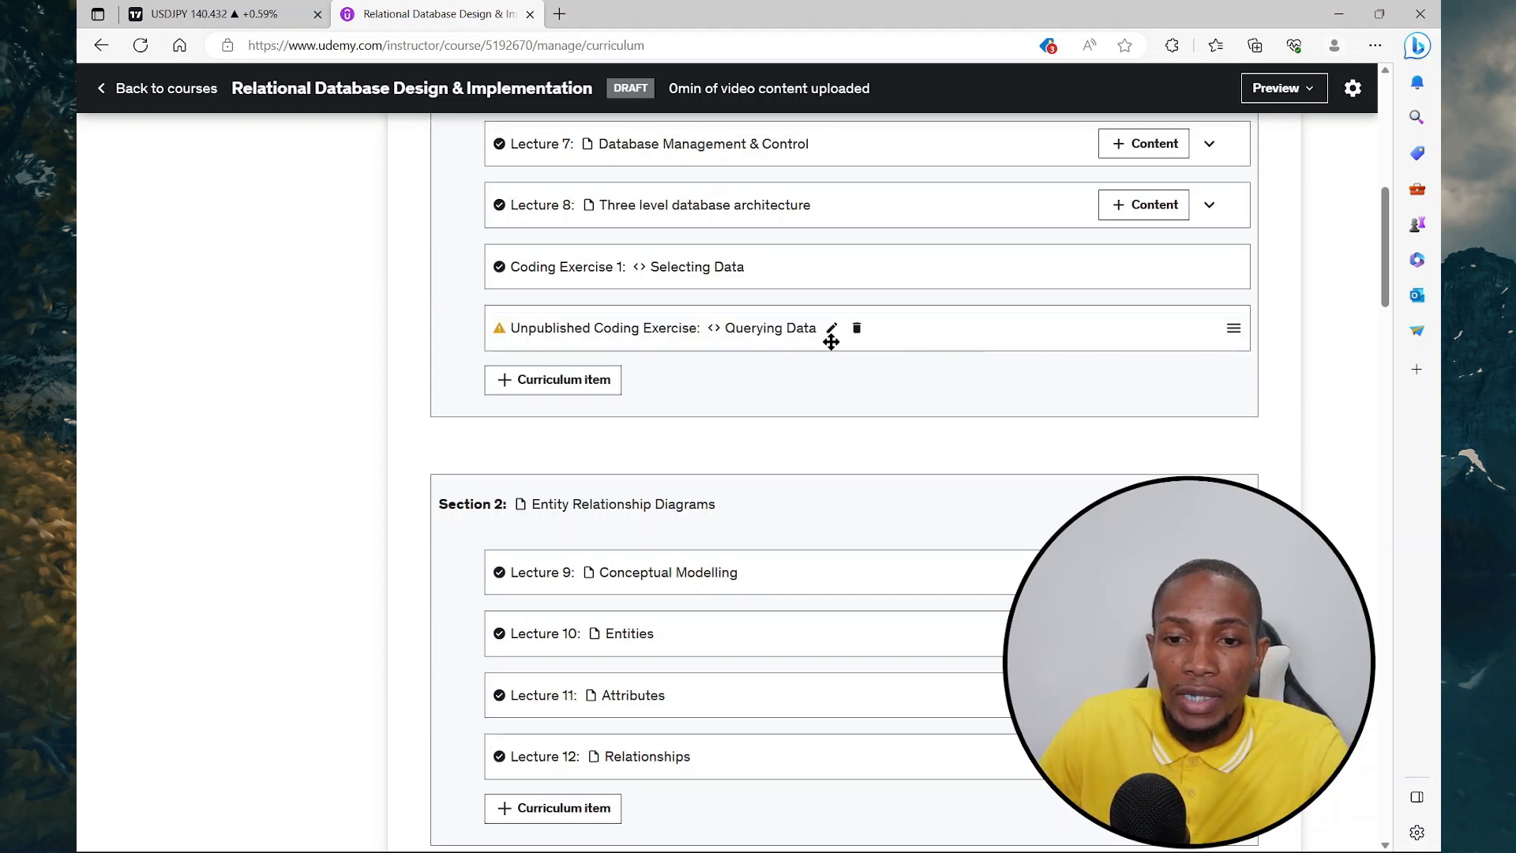
mouse_move(833, 341)
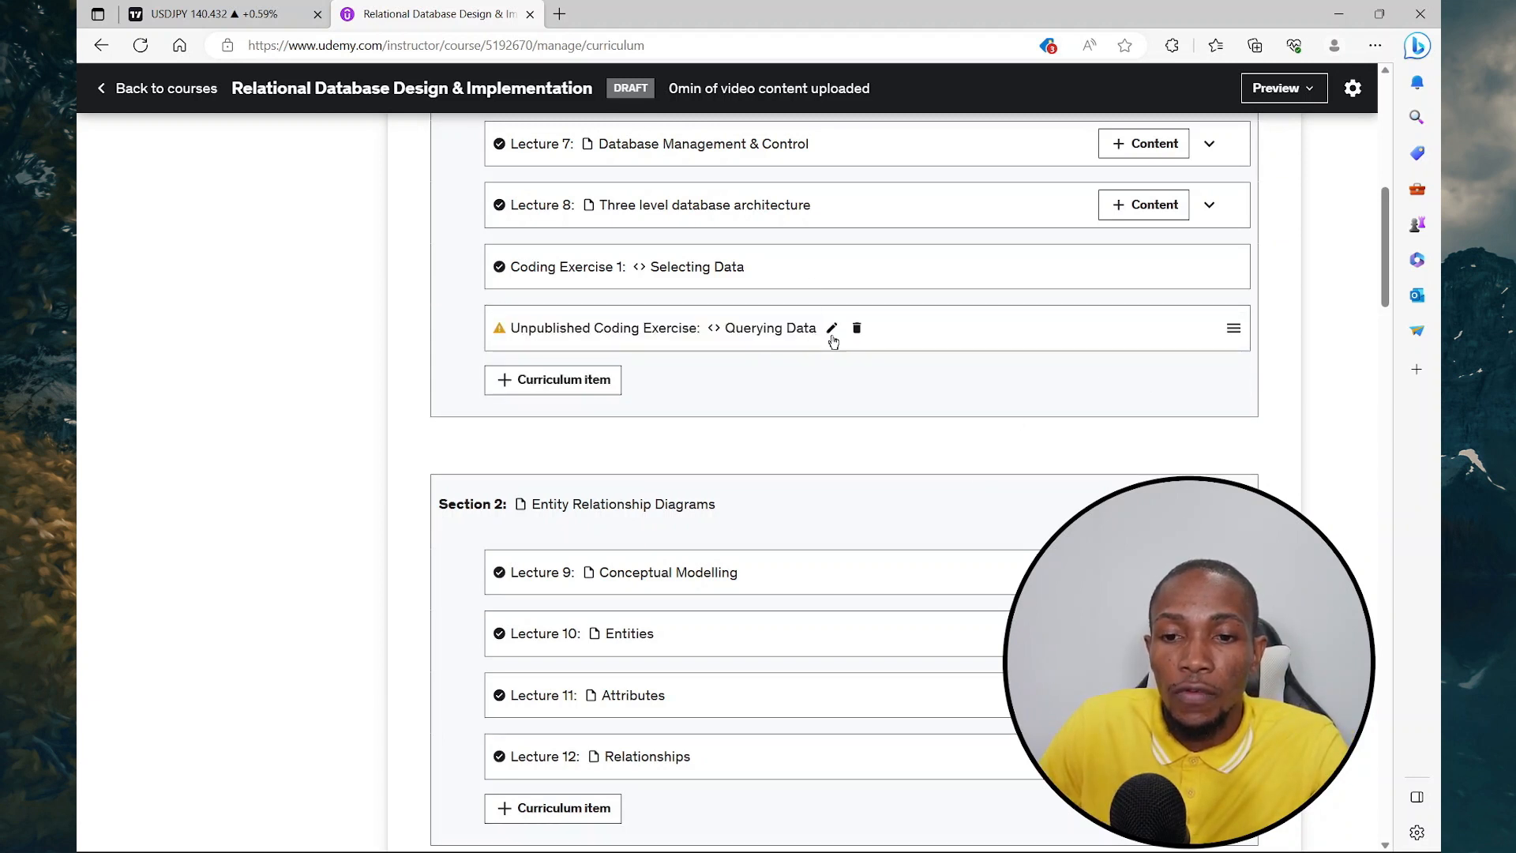
- Set the Querying Data exercise's language to SQLite 3 and begin creating it
click(831, 328)
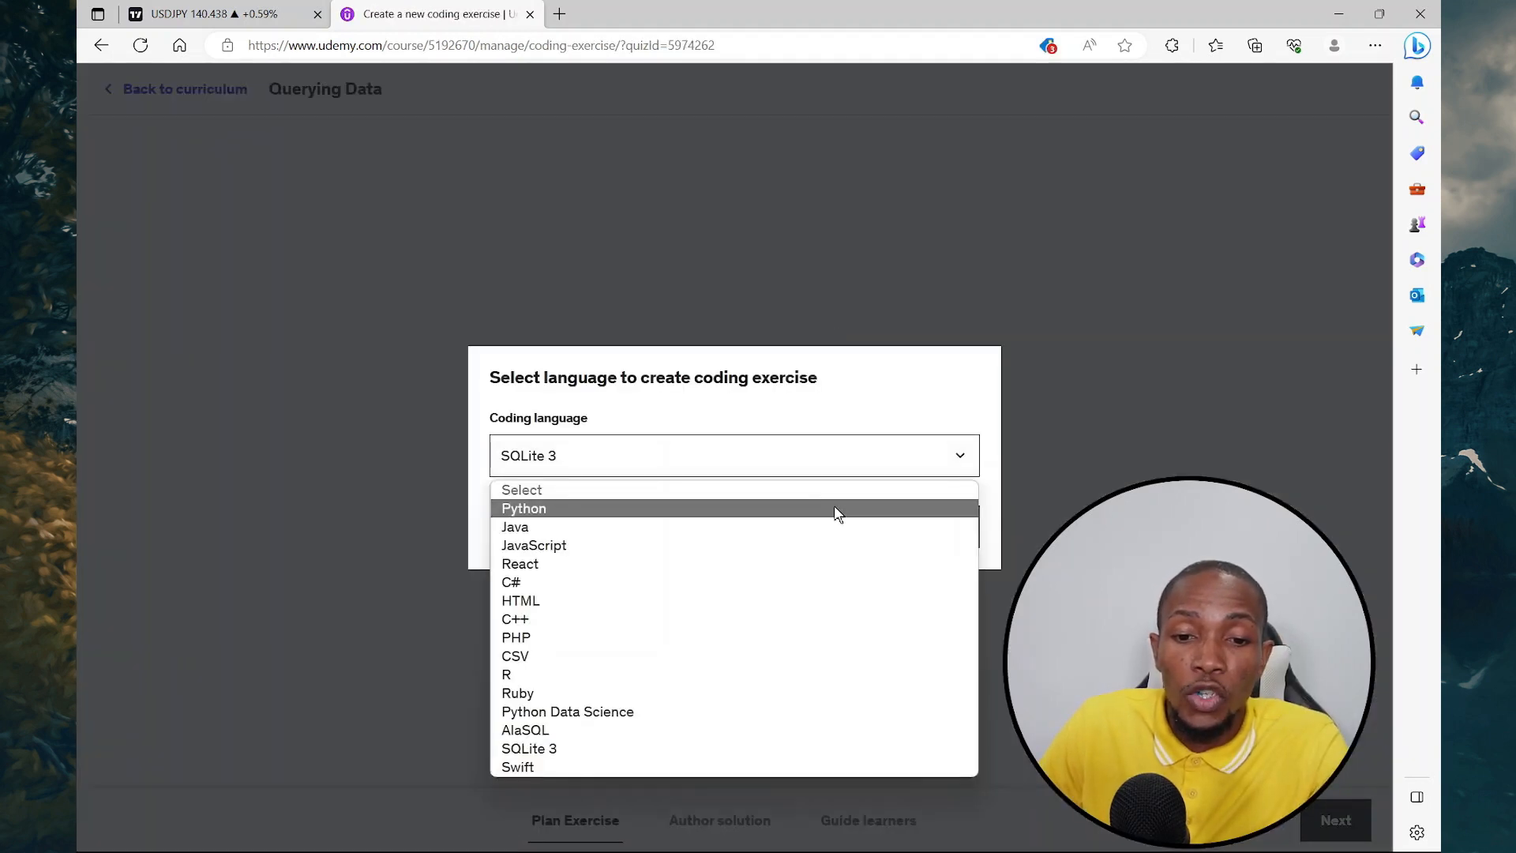
mouse_move(800, 638)
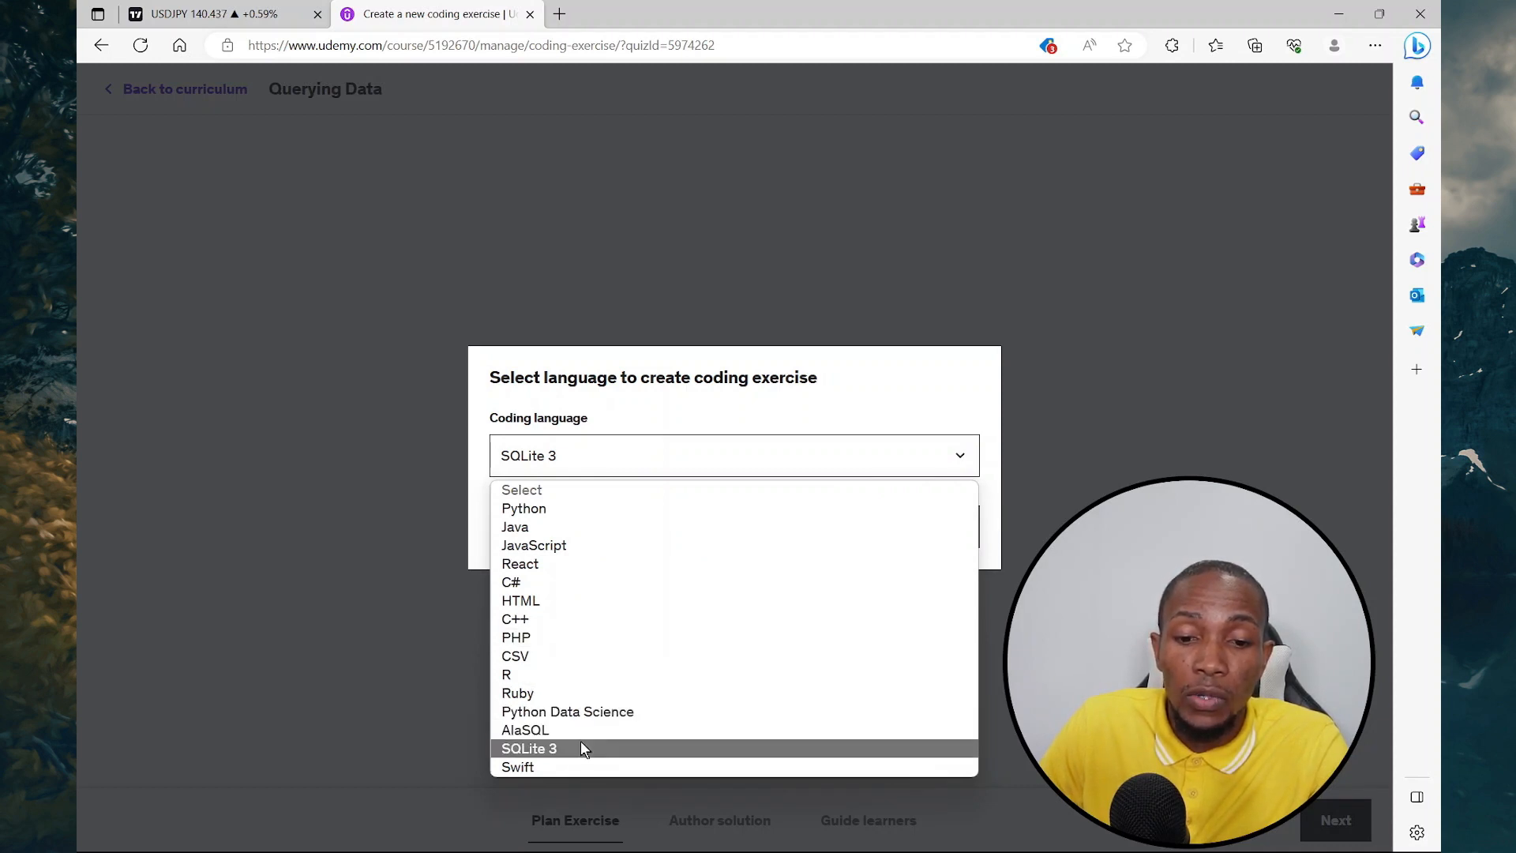
click(529, 747)
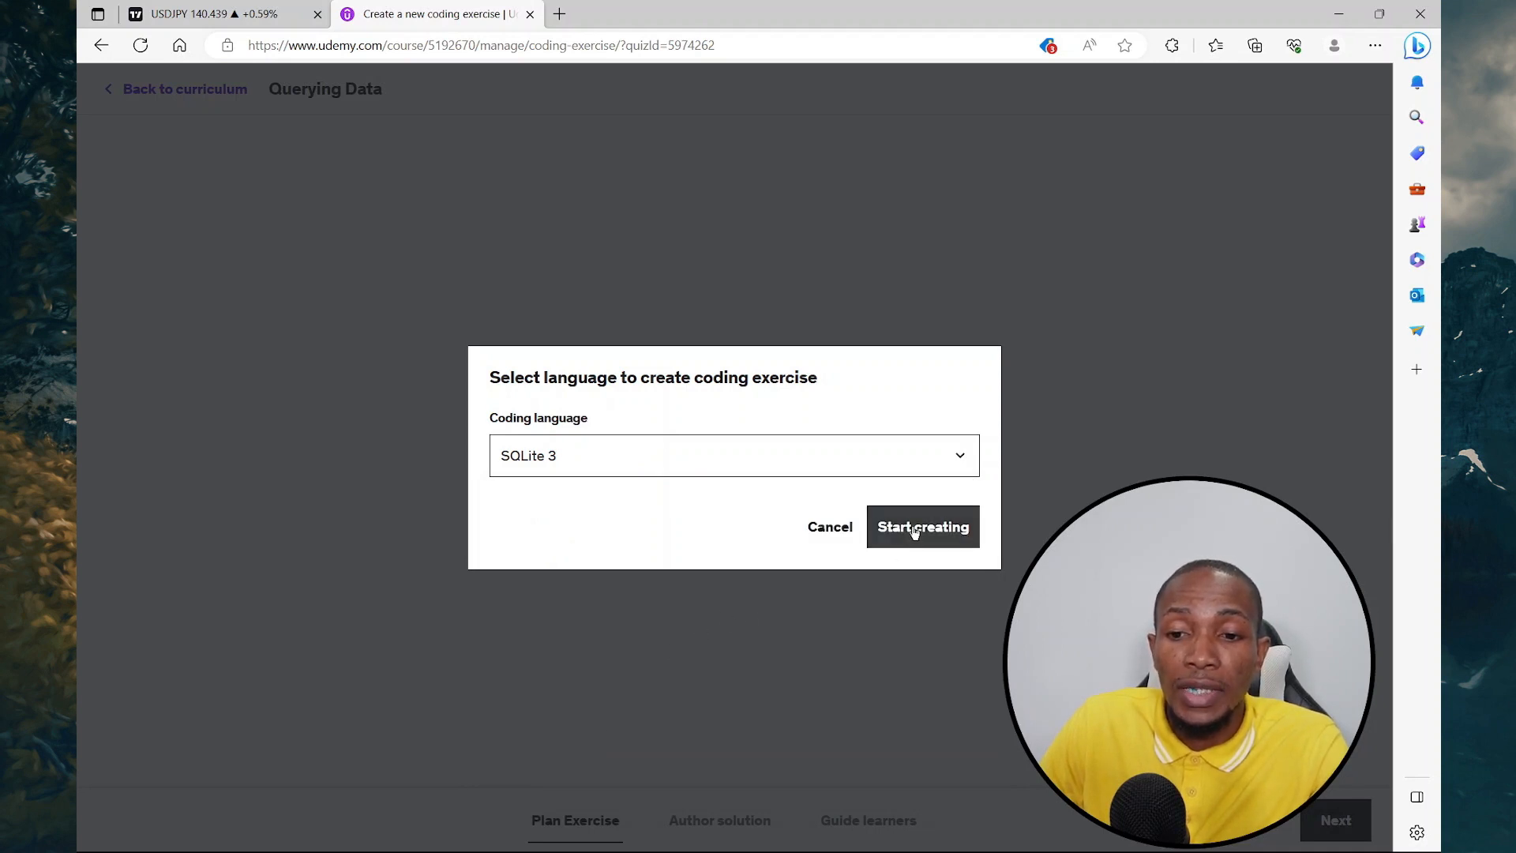
click(921, 526)
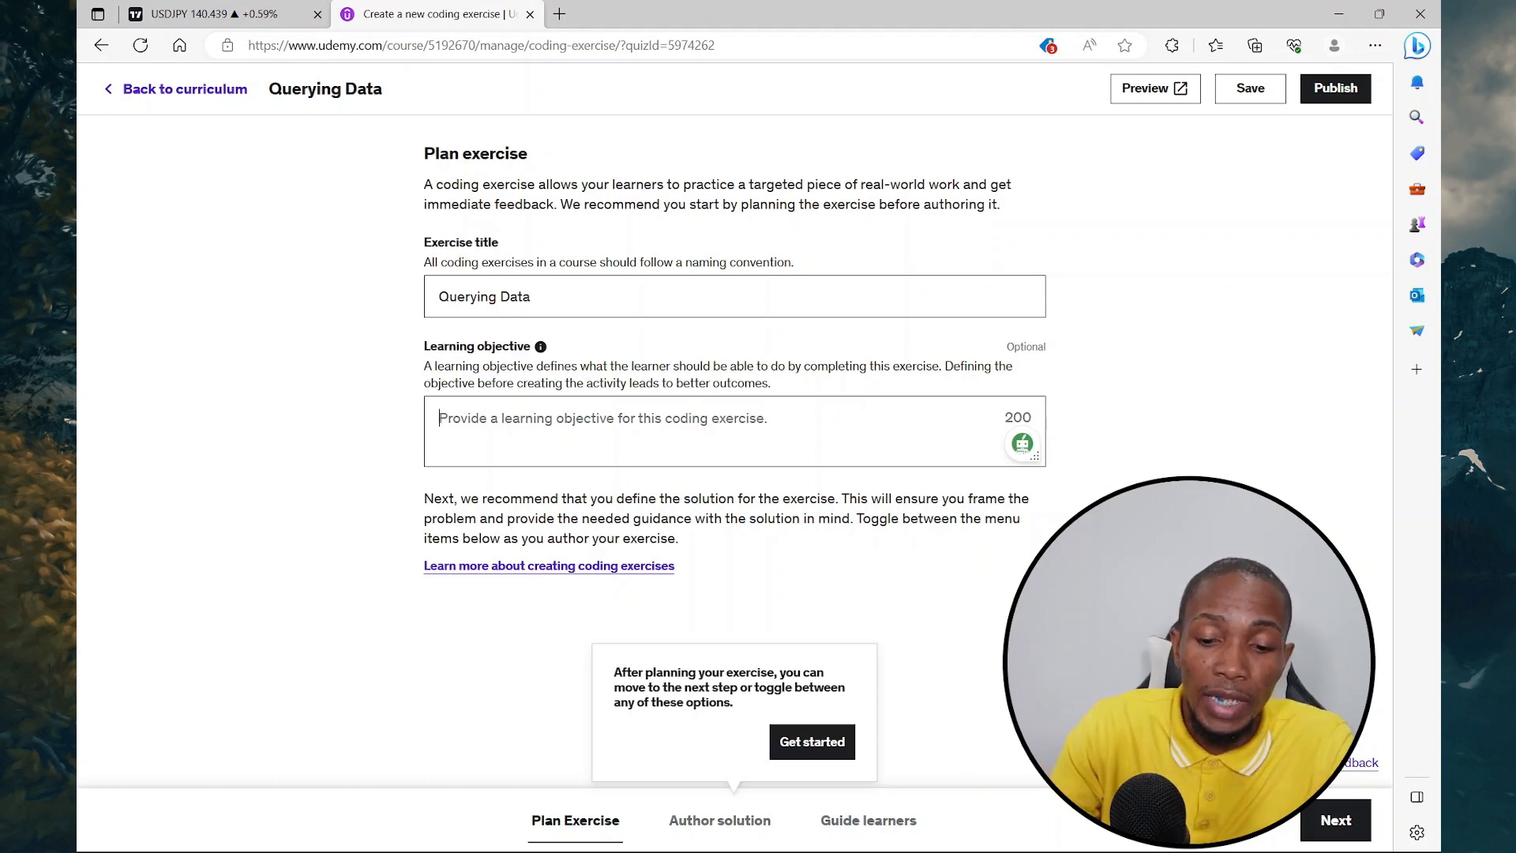
text(gkjlhad)
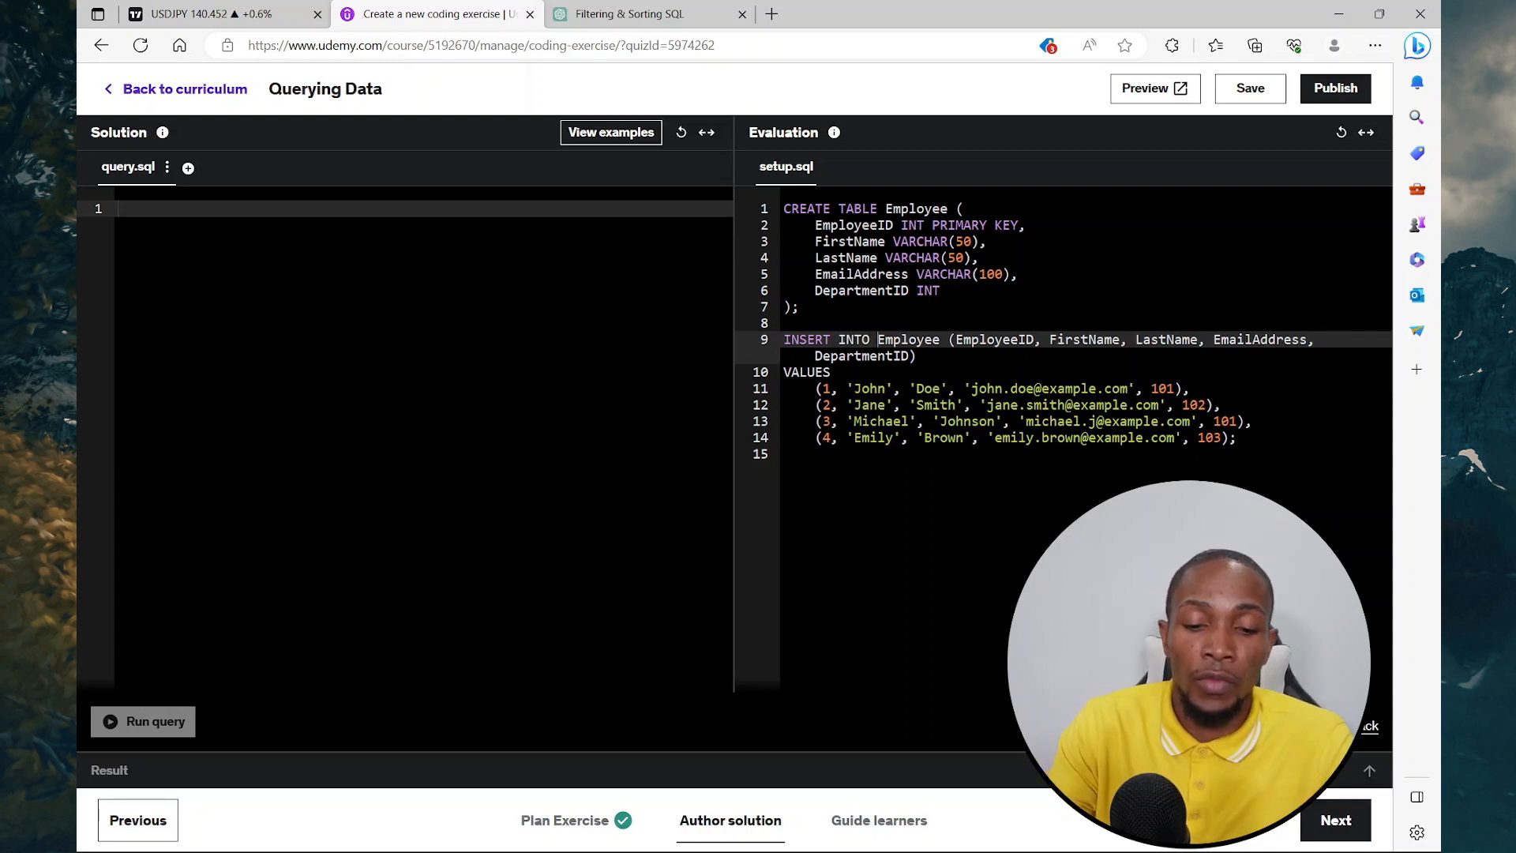
- Write the solution 'select * from Employee where EmployeeID = 2', run it to confirm Jane Smith, and continue to learner guidance
text(SE)
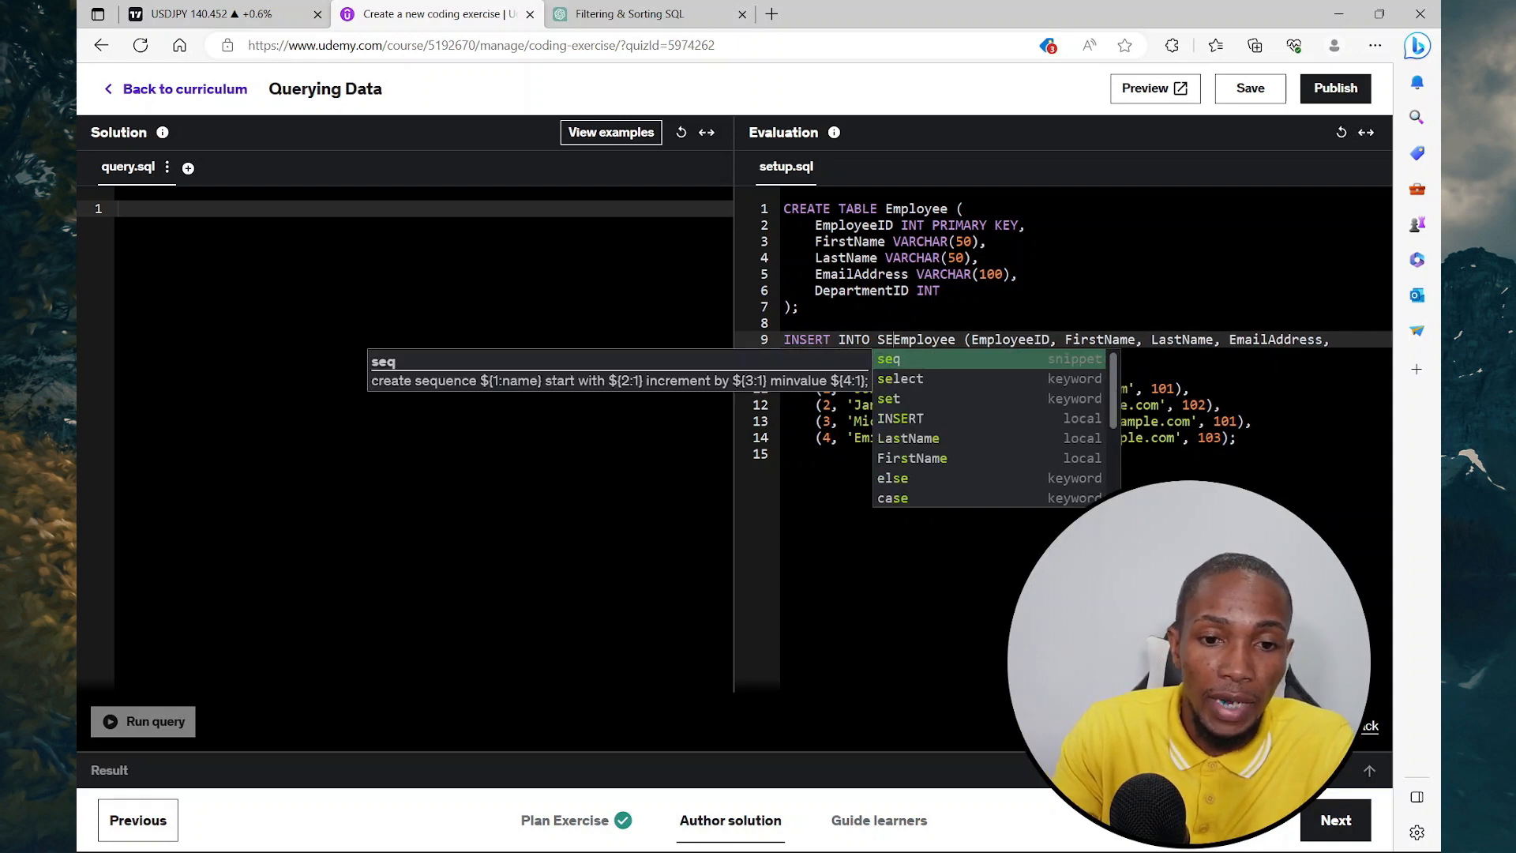
text(SLEC)
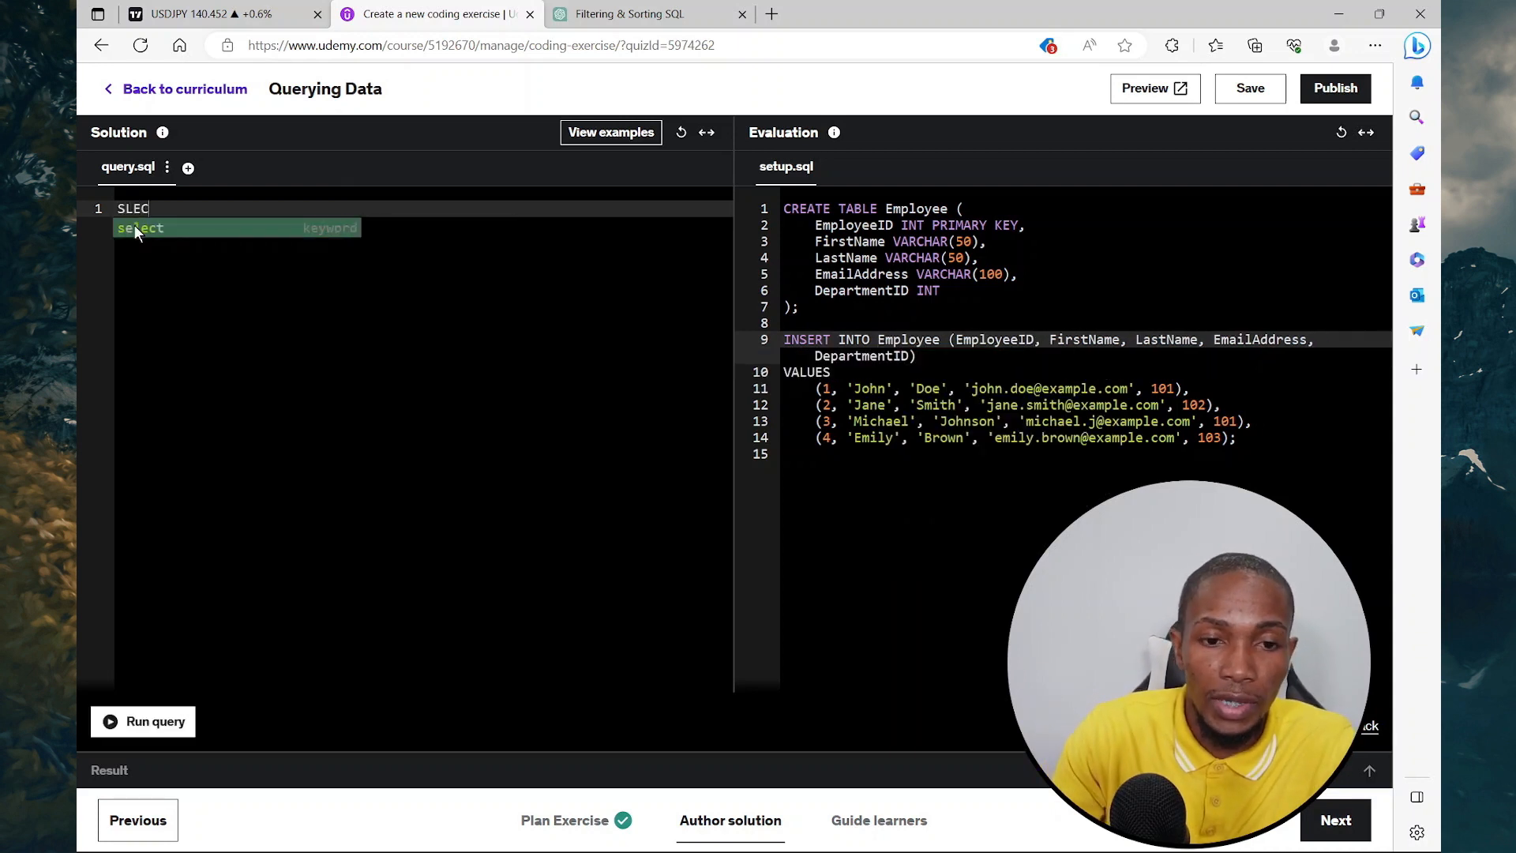
text(* from)
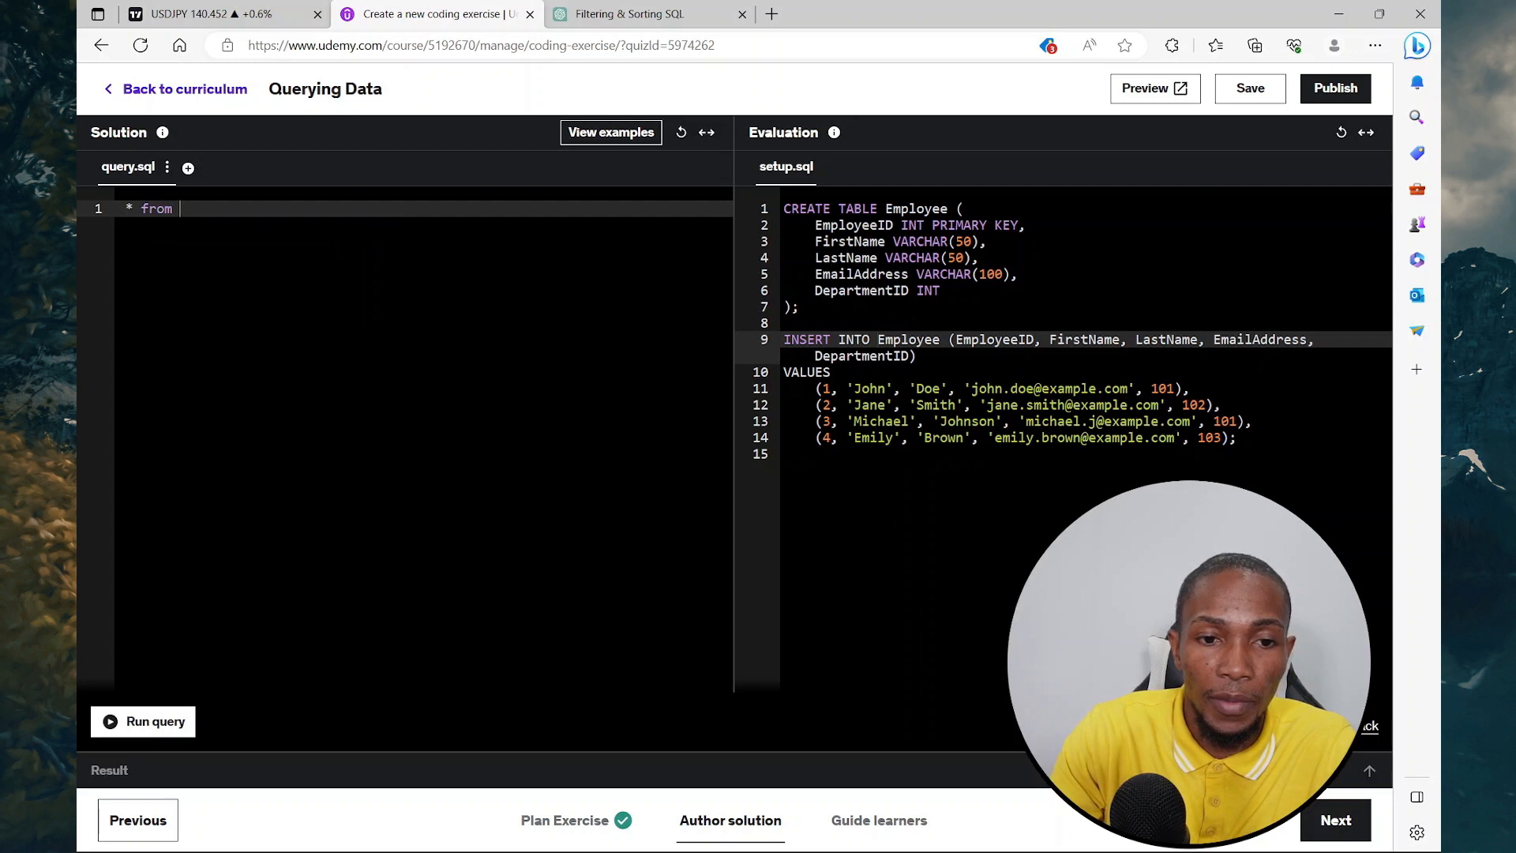
text(select * from Employee)
text(where EmployeeID  =)
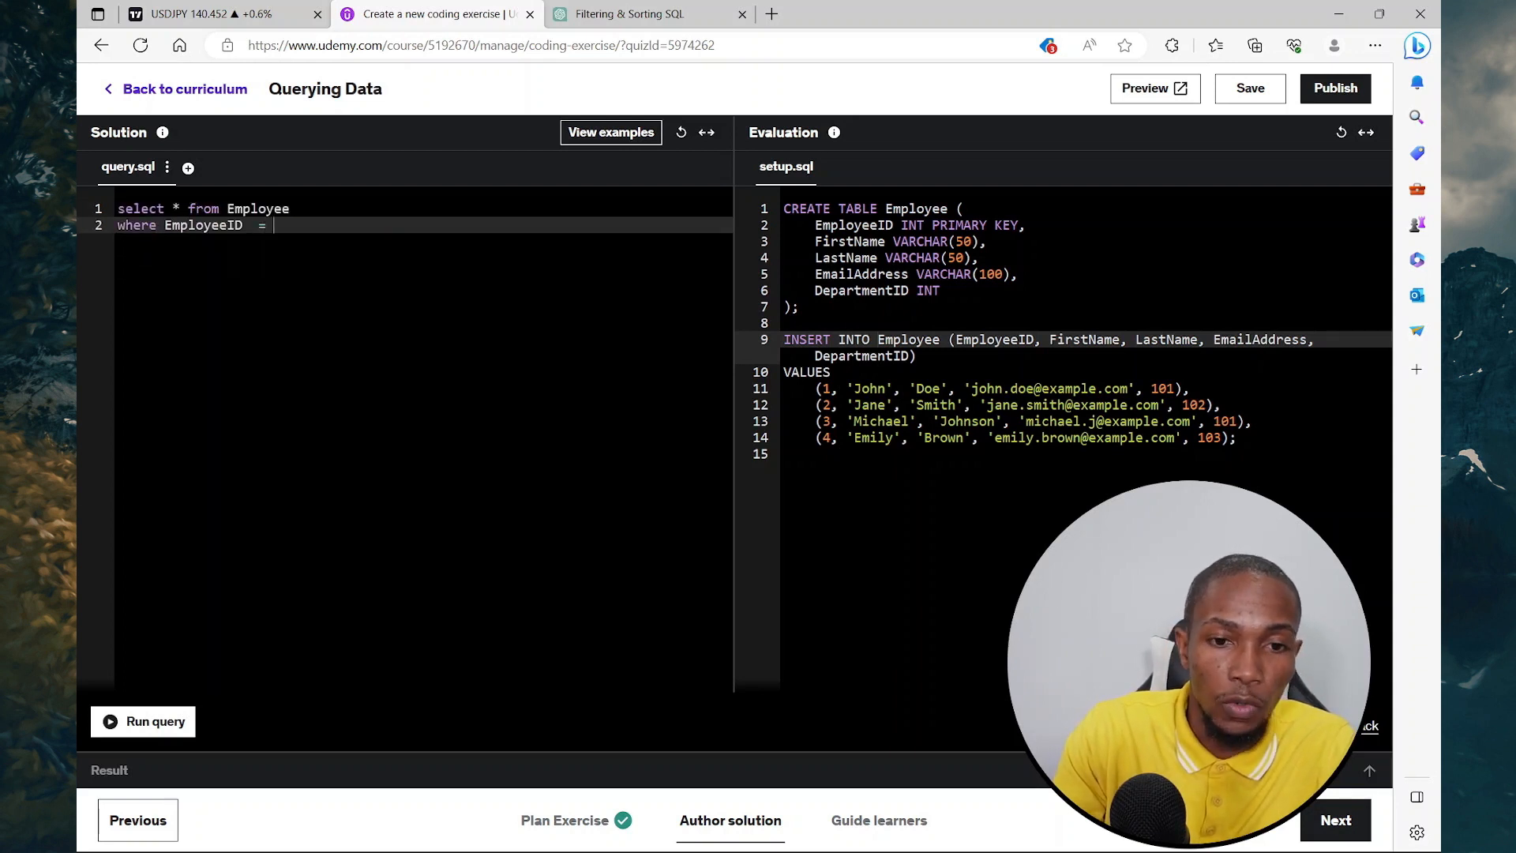
text(2)
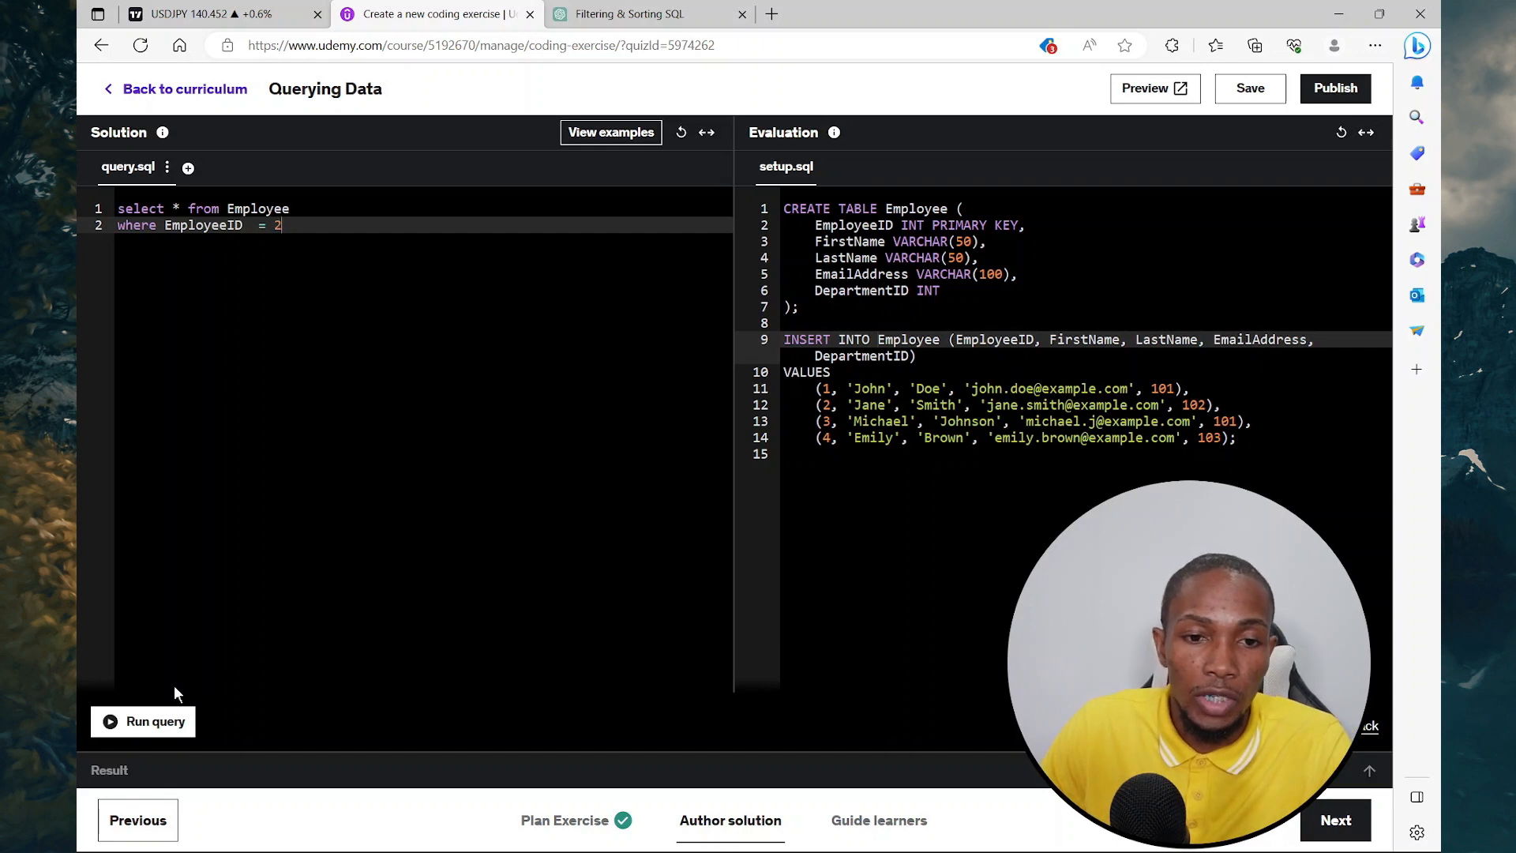
click(142, 722)
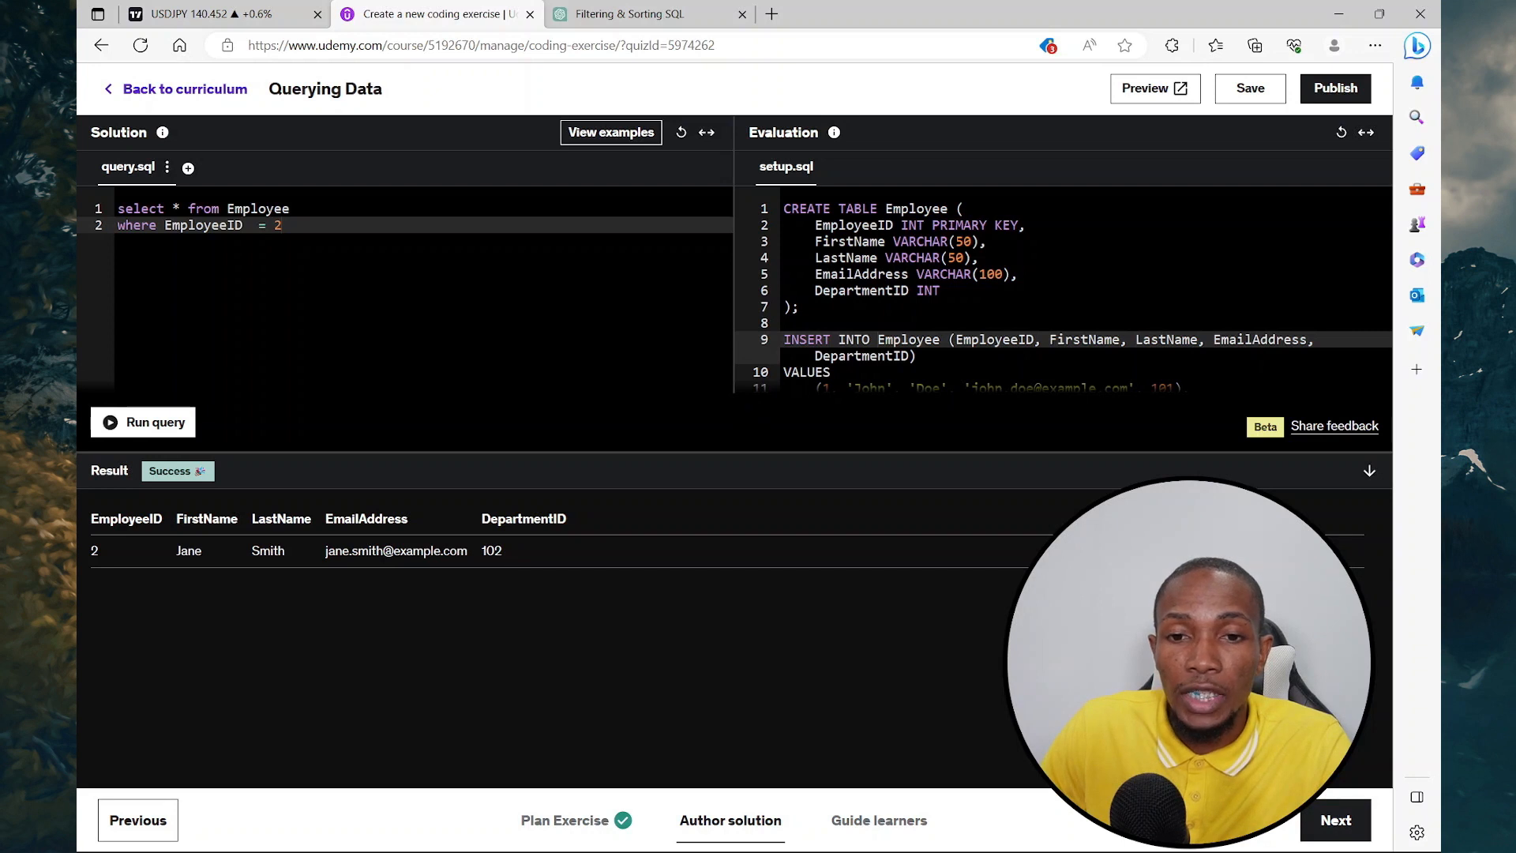
click(876, 819)
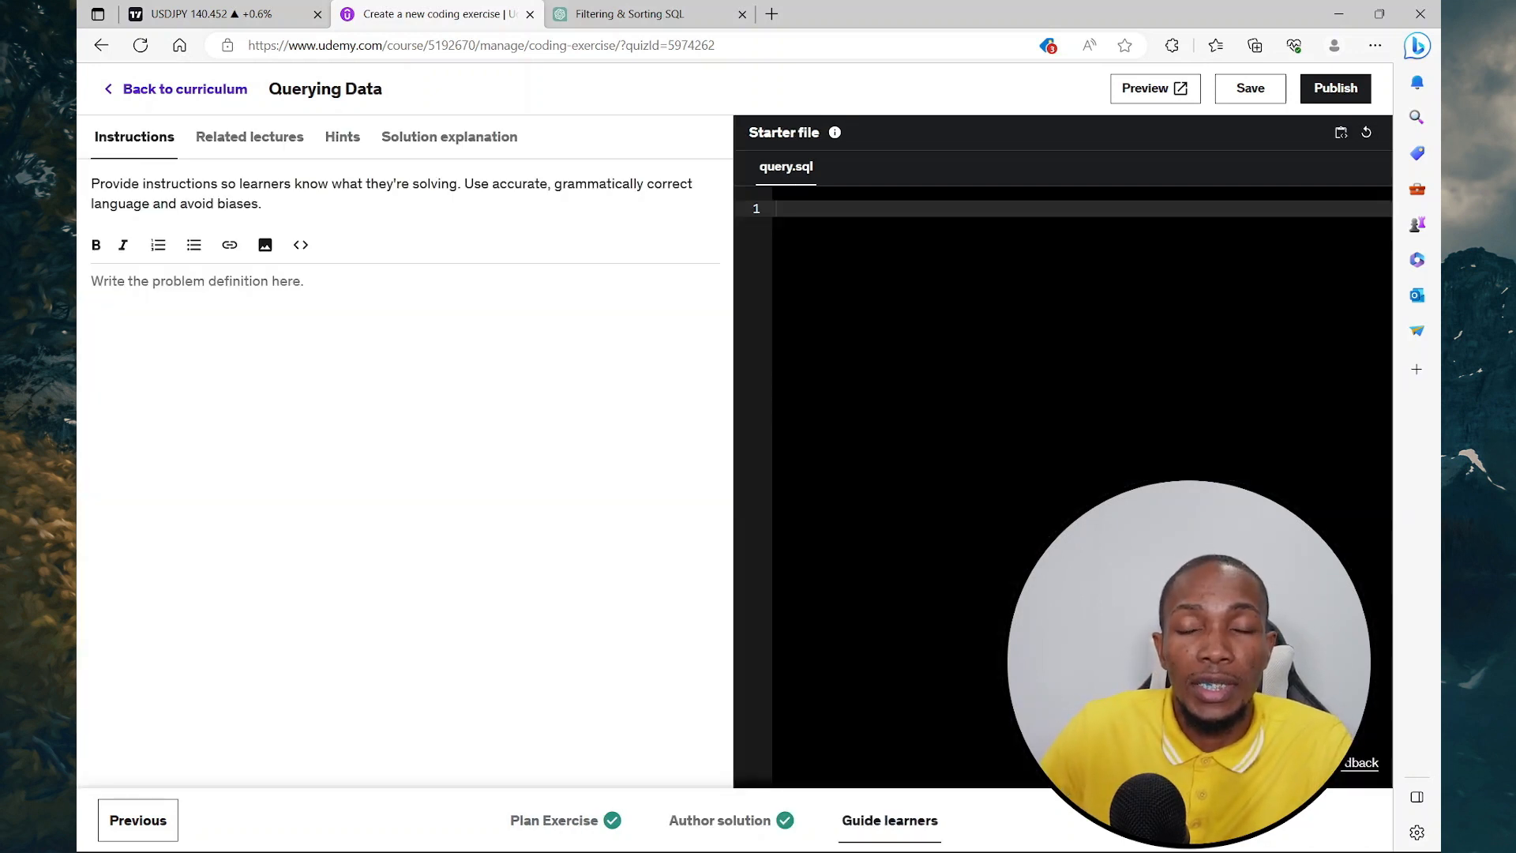
- Write instructions to find the employee whose ID number is 2, accepting the 'whose' grammar fix
text(Find the employee who's ID n)
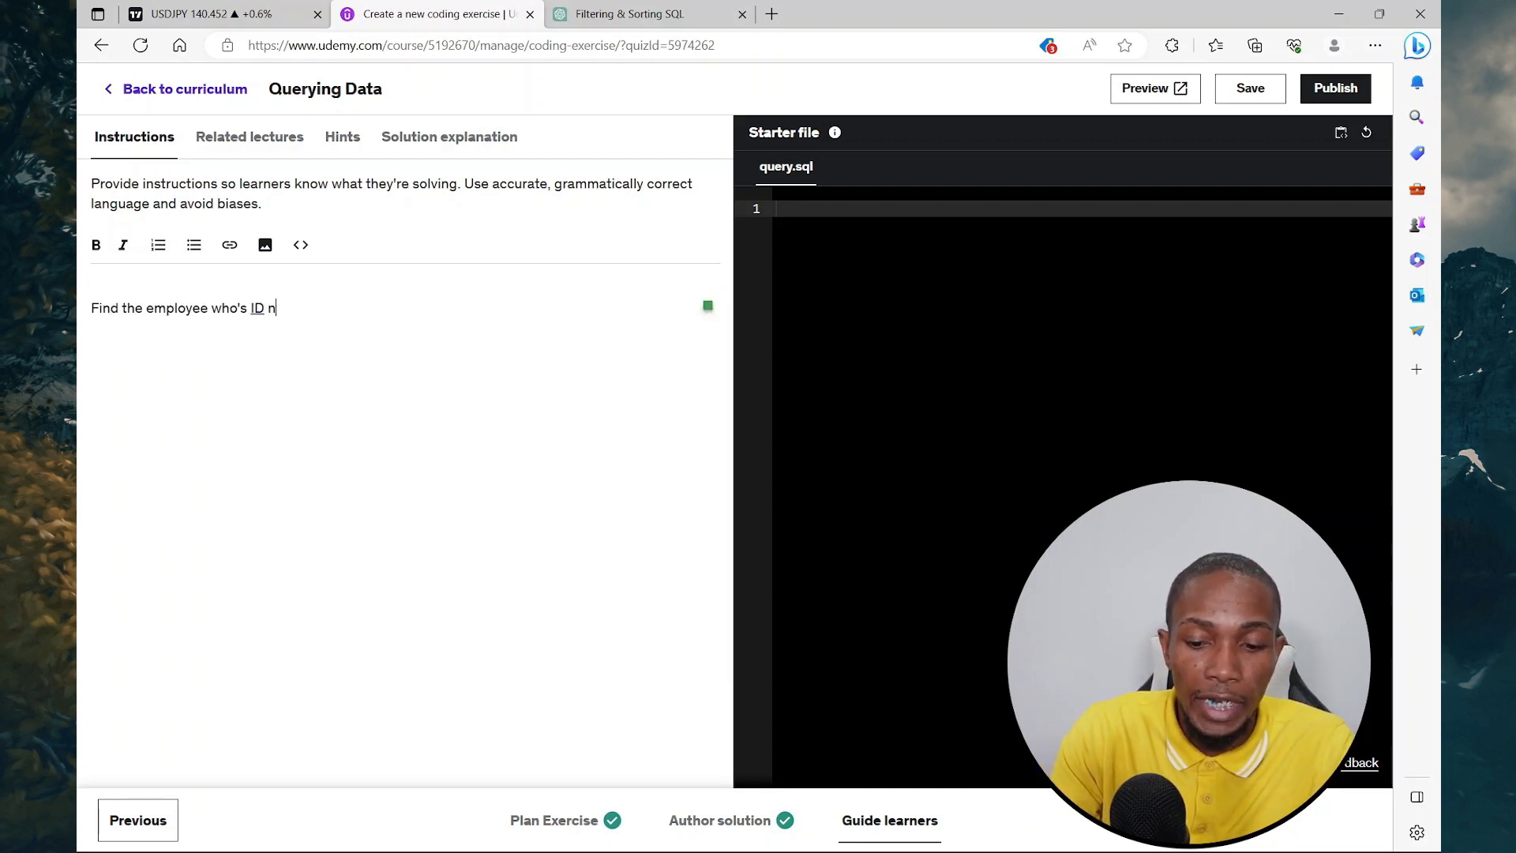
text(umber is 2.)
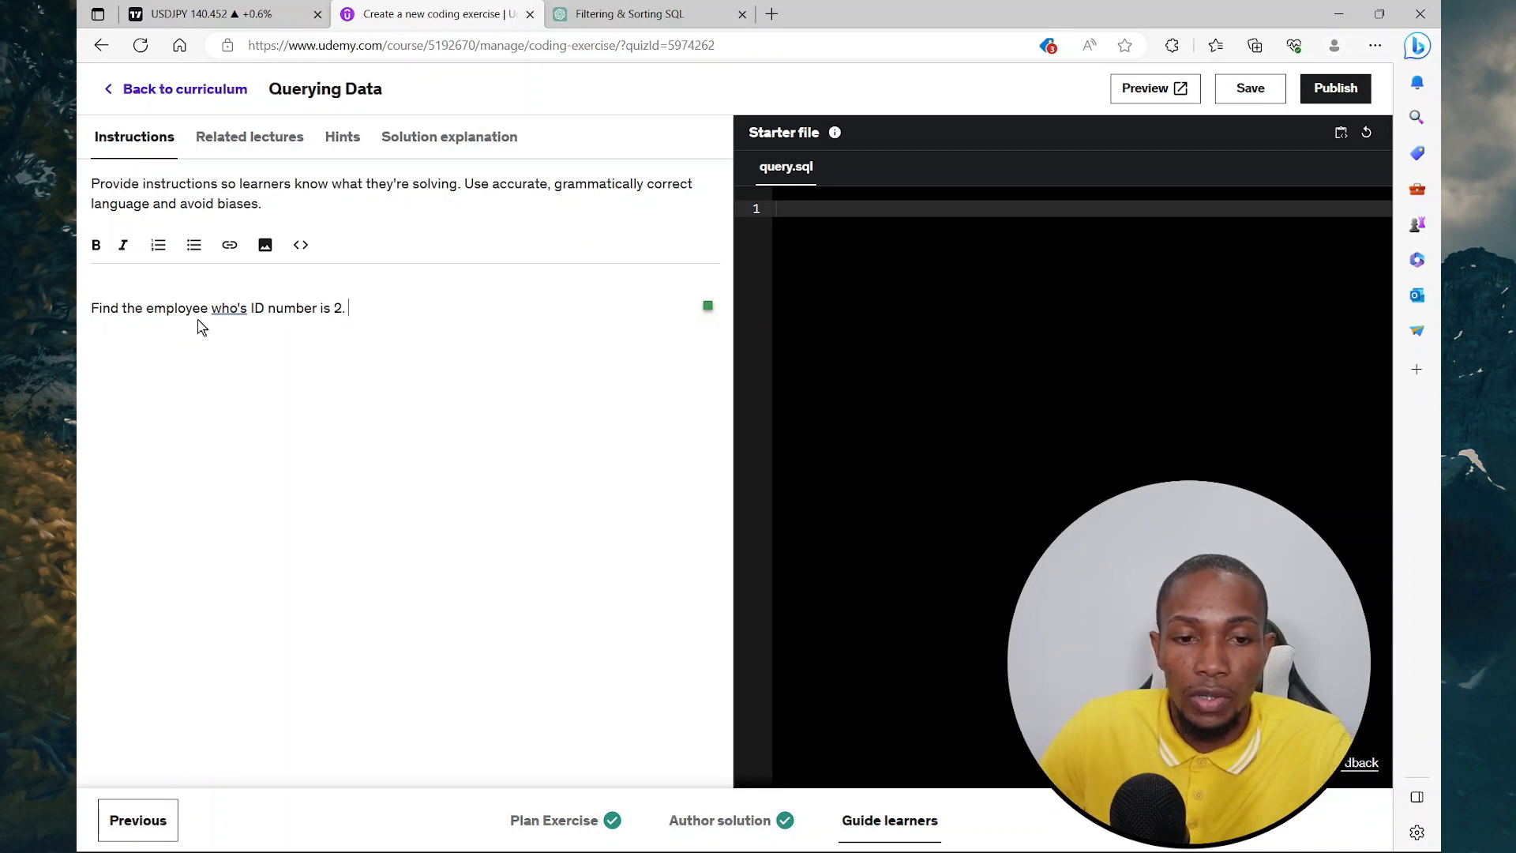
right_click(227, 308)
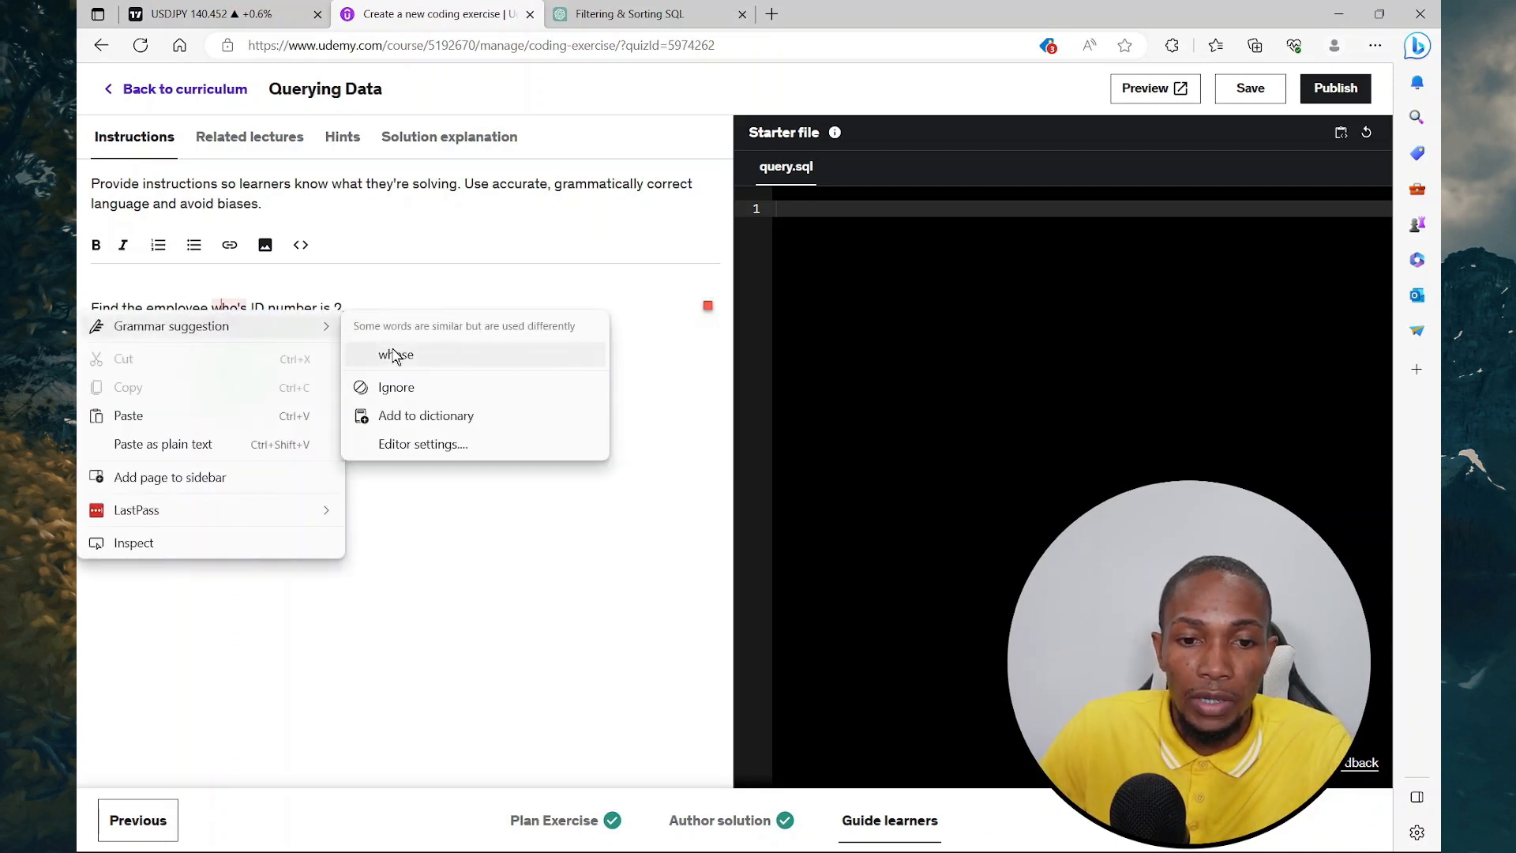
click(395, 356)
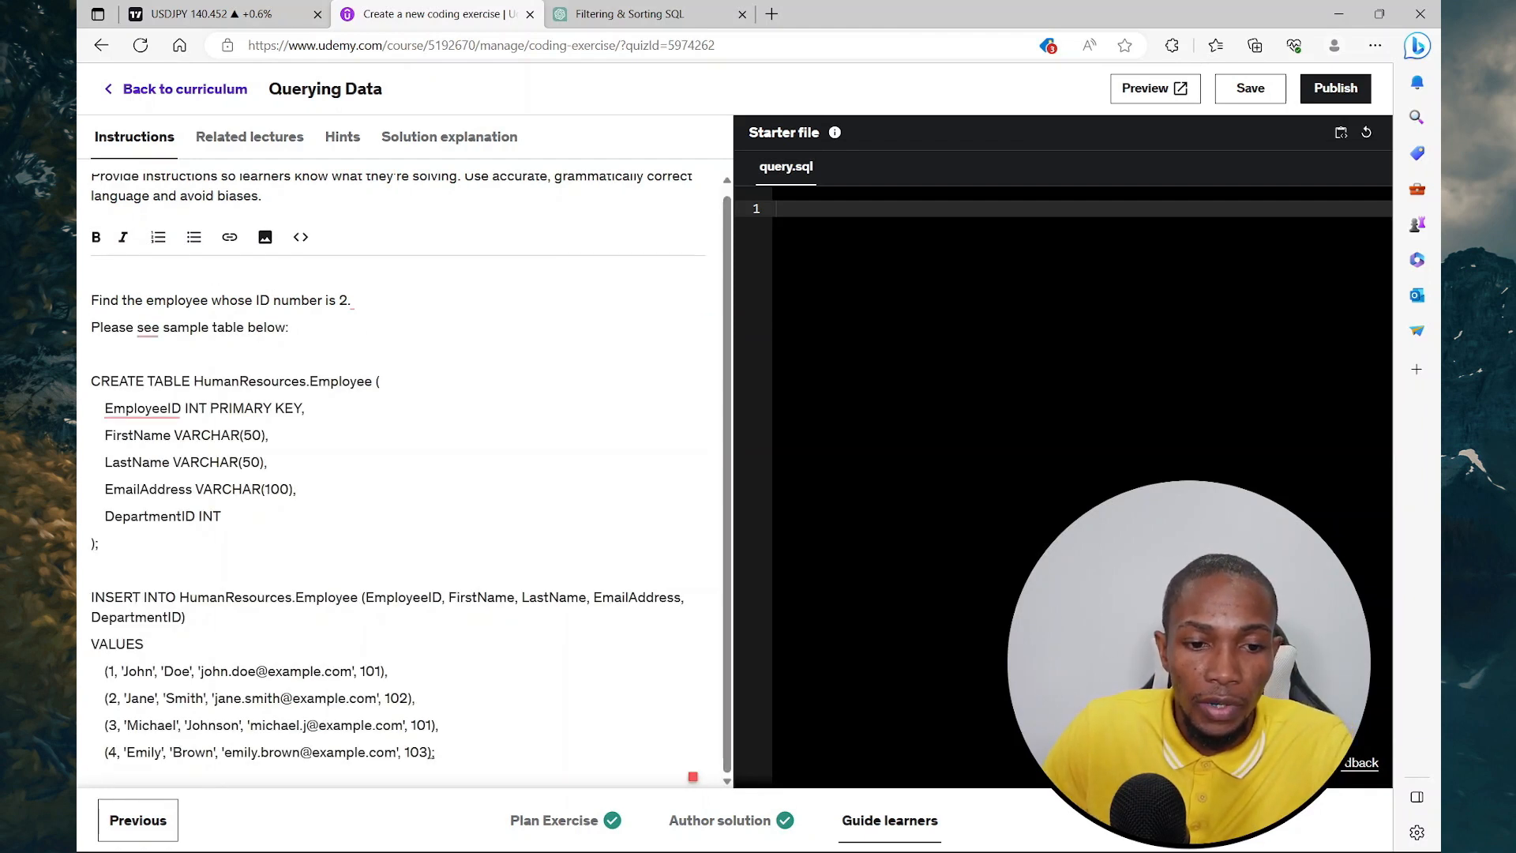
- Format the sample CREATE TABLE as a code block and enter the starter query 'SELECT = 2;' in query.sql
drag(136, 618, 434, 751)
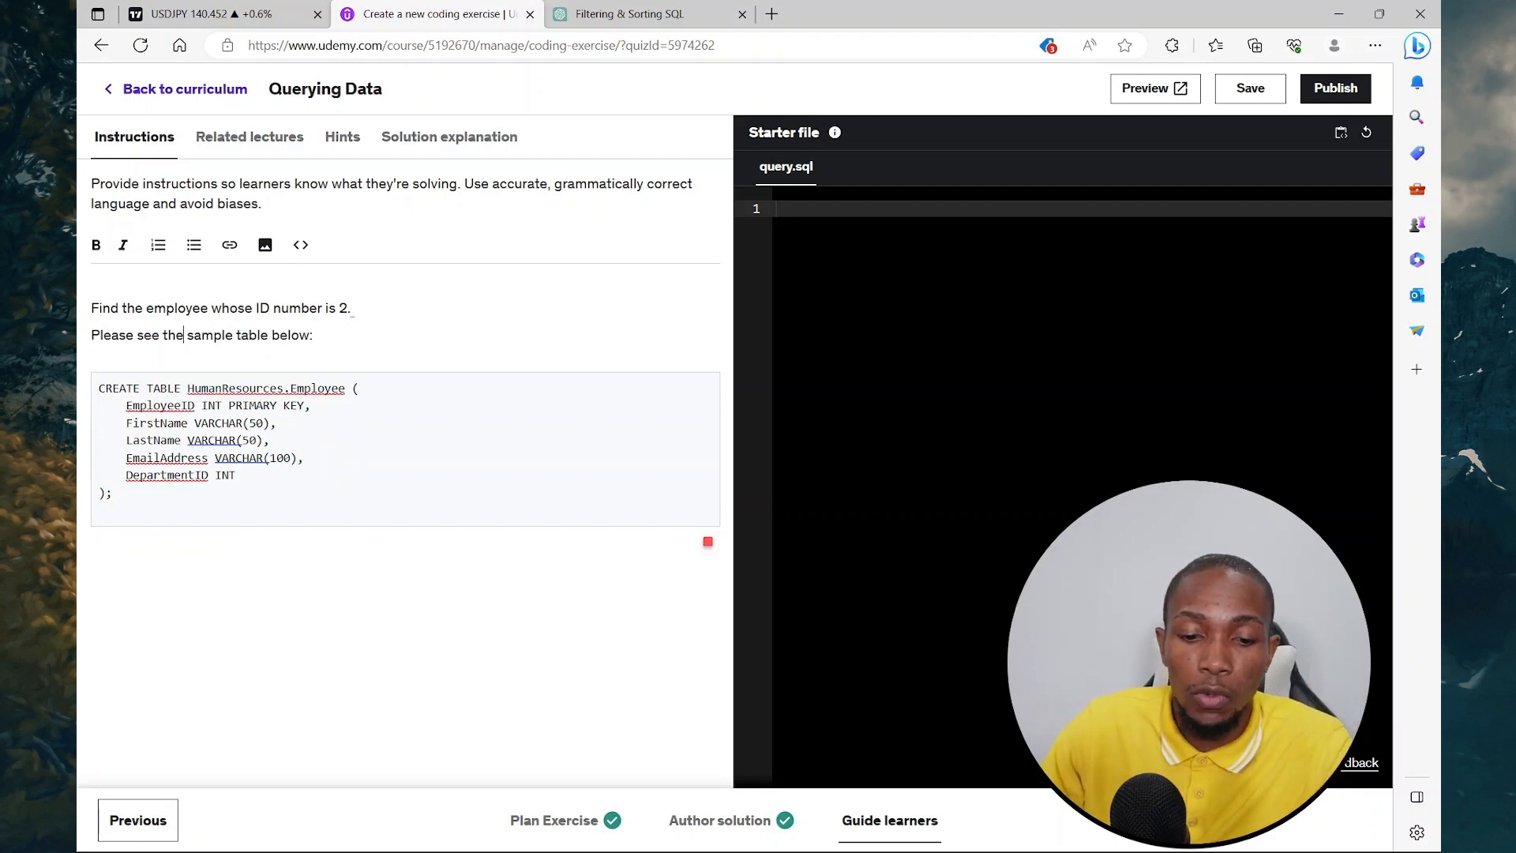
text(SELECT  = 2)
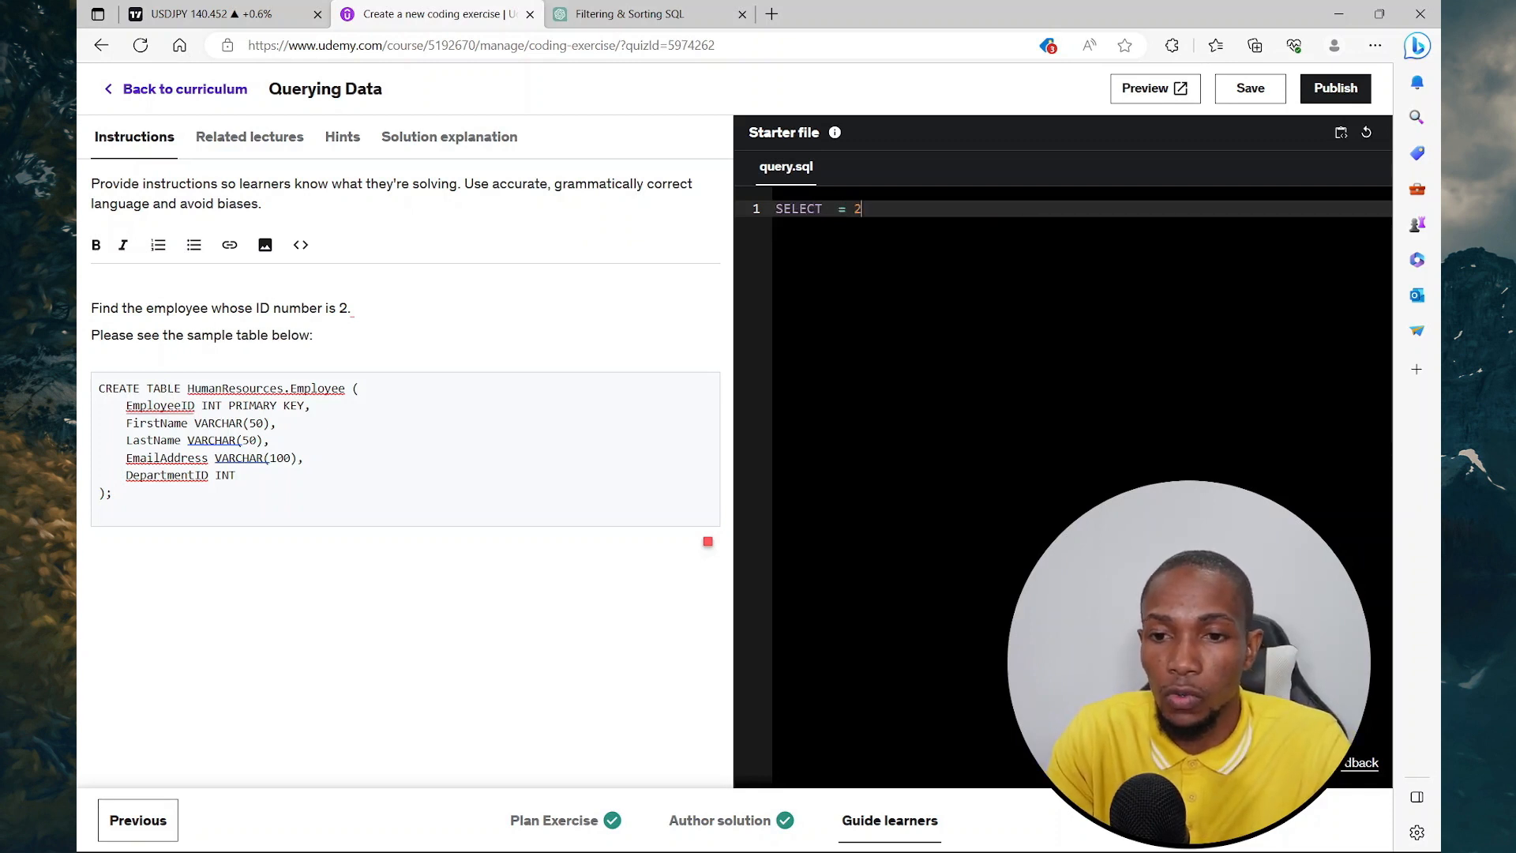
text(;)
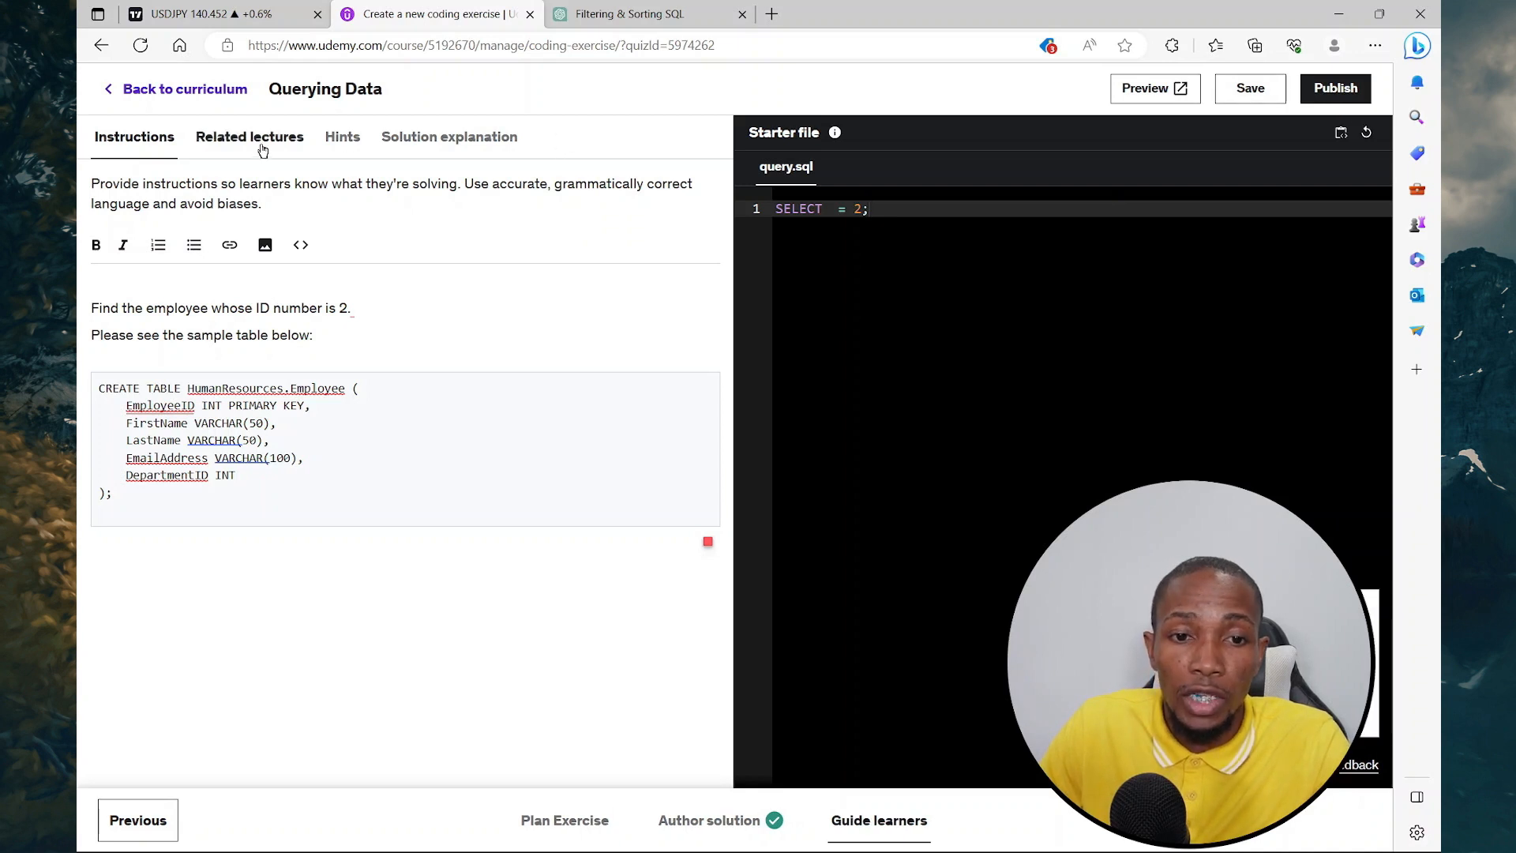
- Review Related lectures, Hints and Solution explanation, publish the exercise and launch the learner preview
click(248, 136)
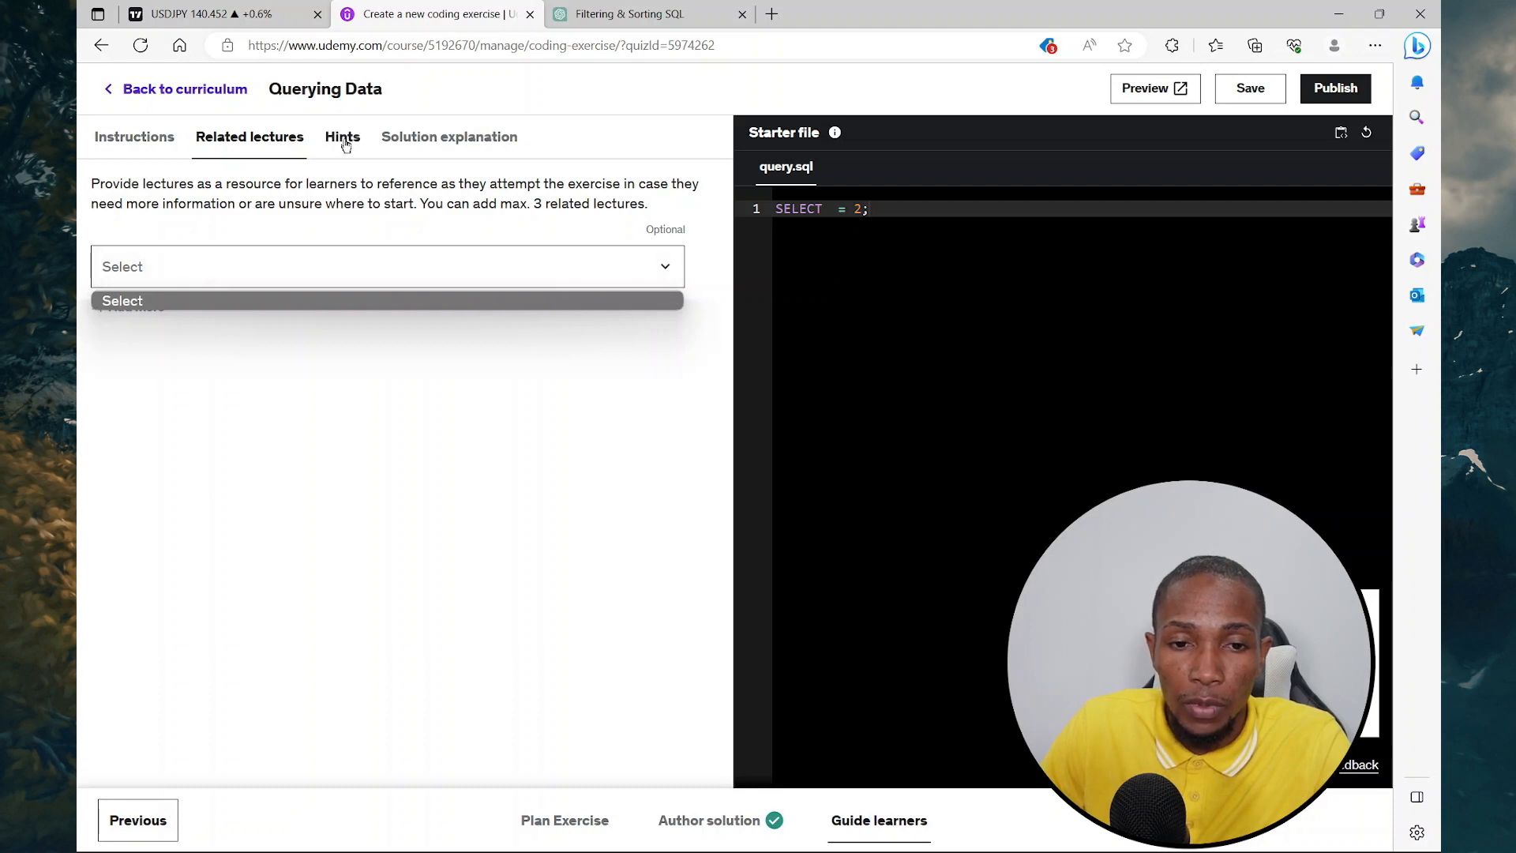
click(341, 136)
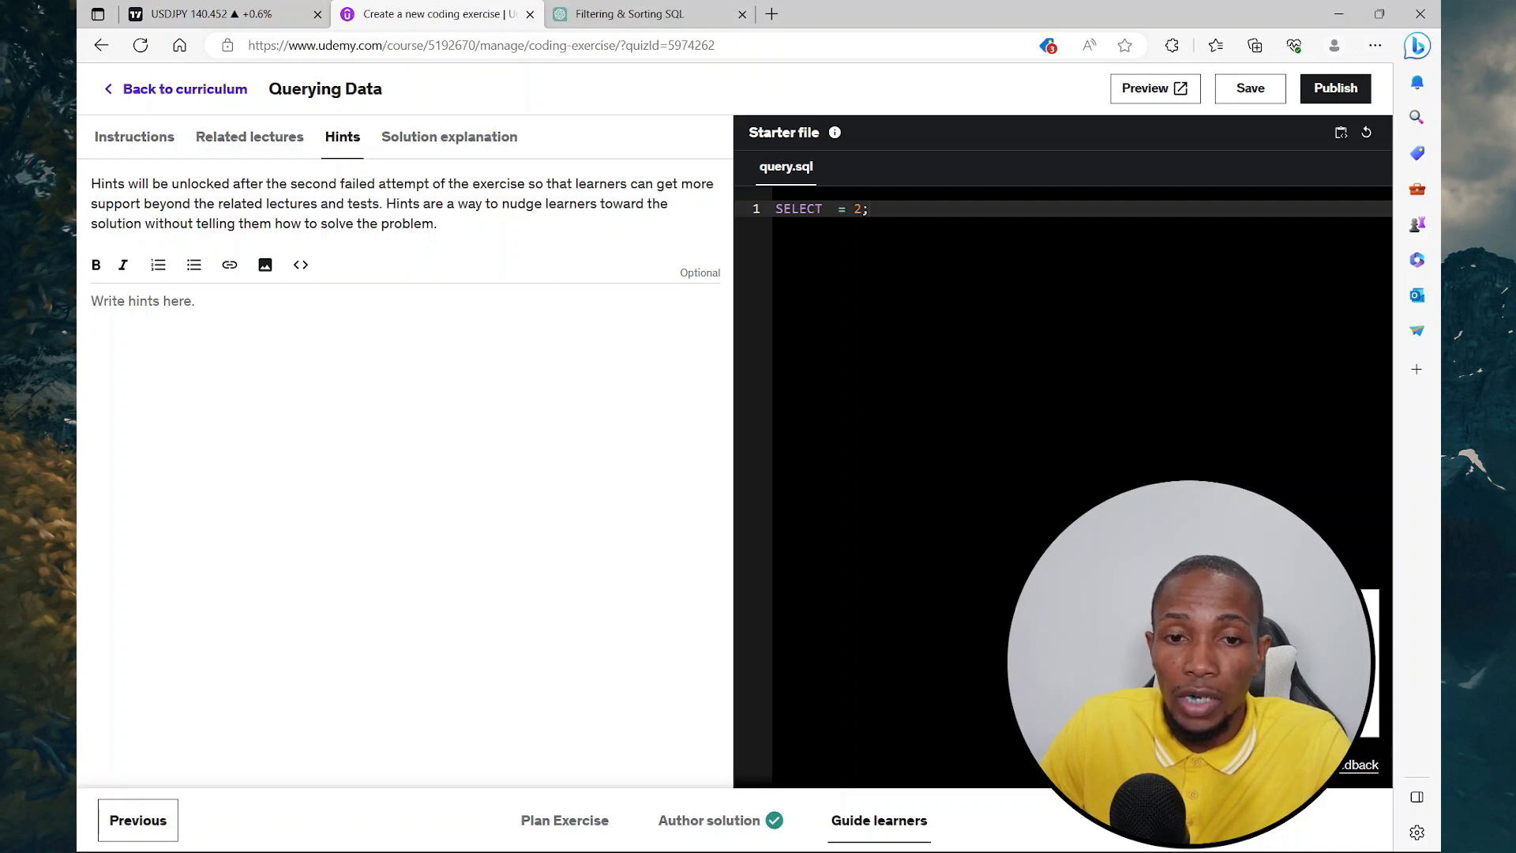
click(447, 136)
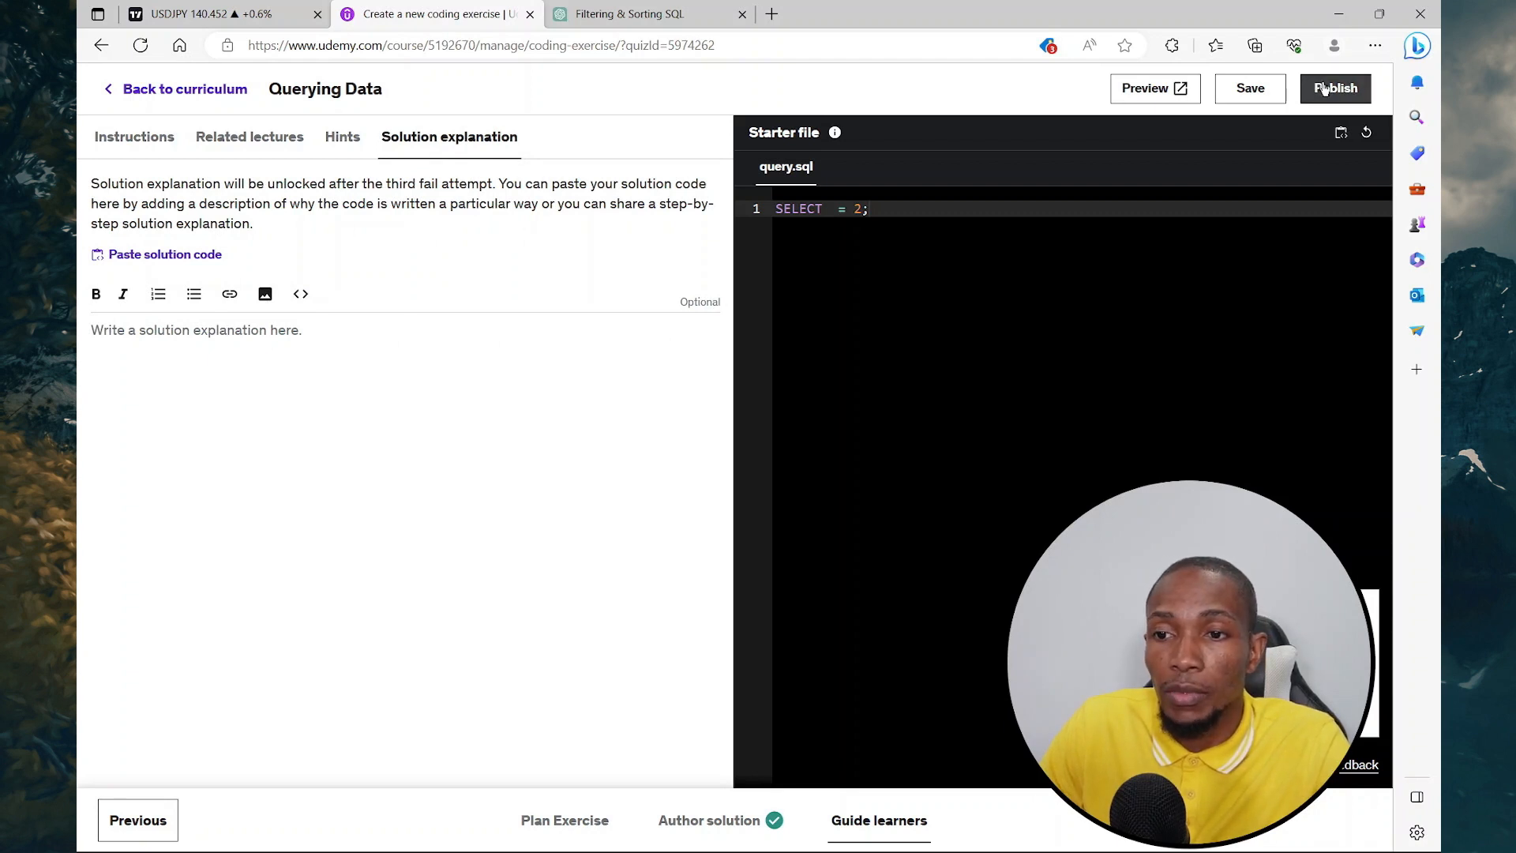
click(1335, 89)
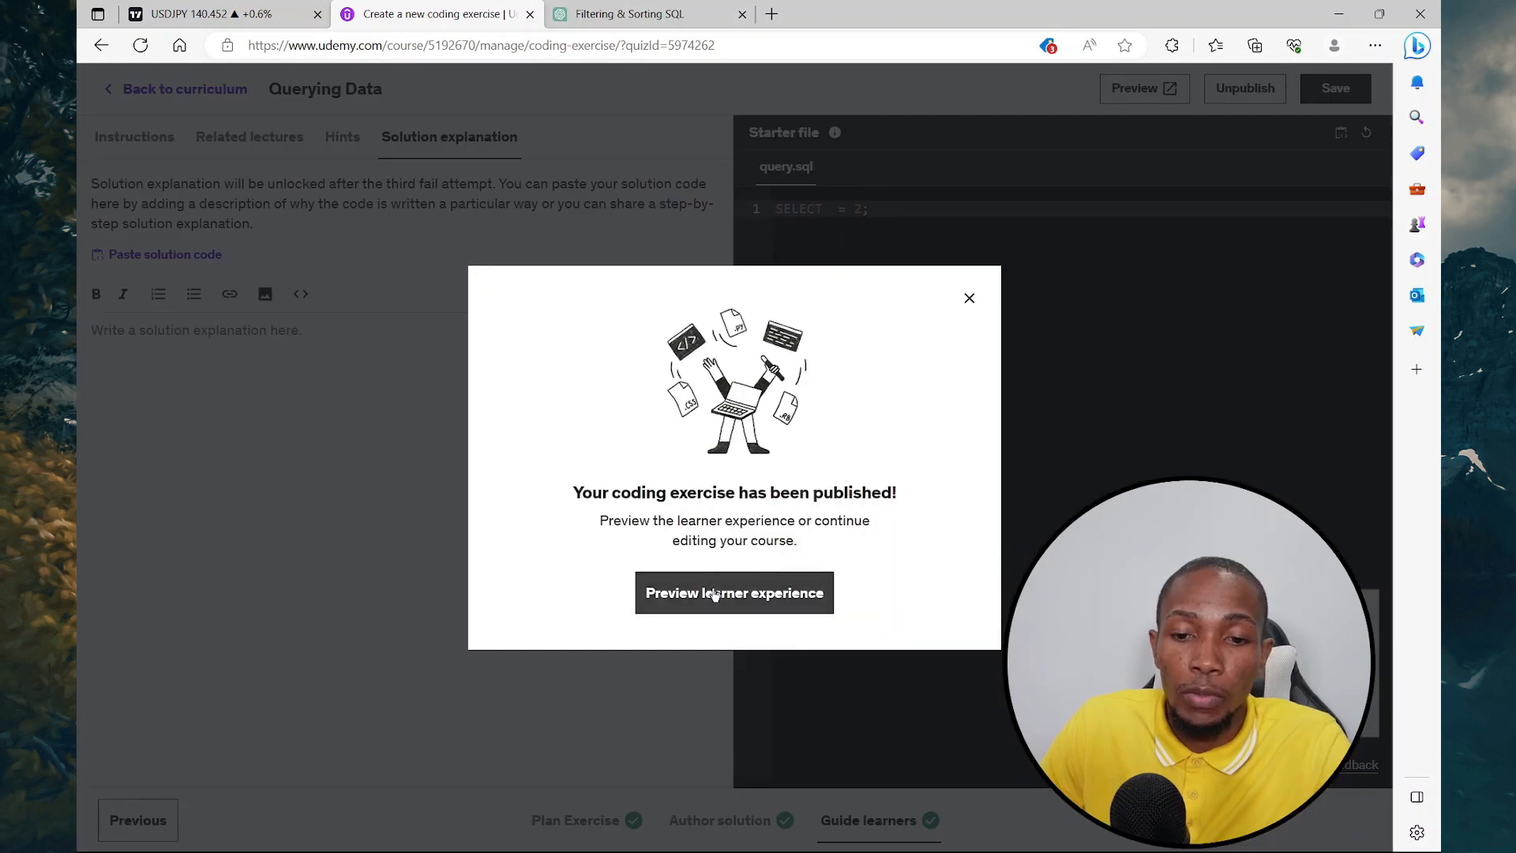
click(734, 593)
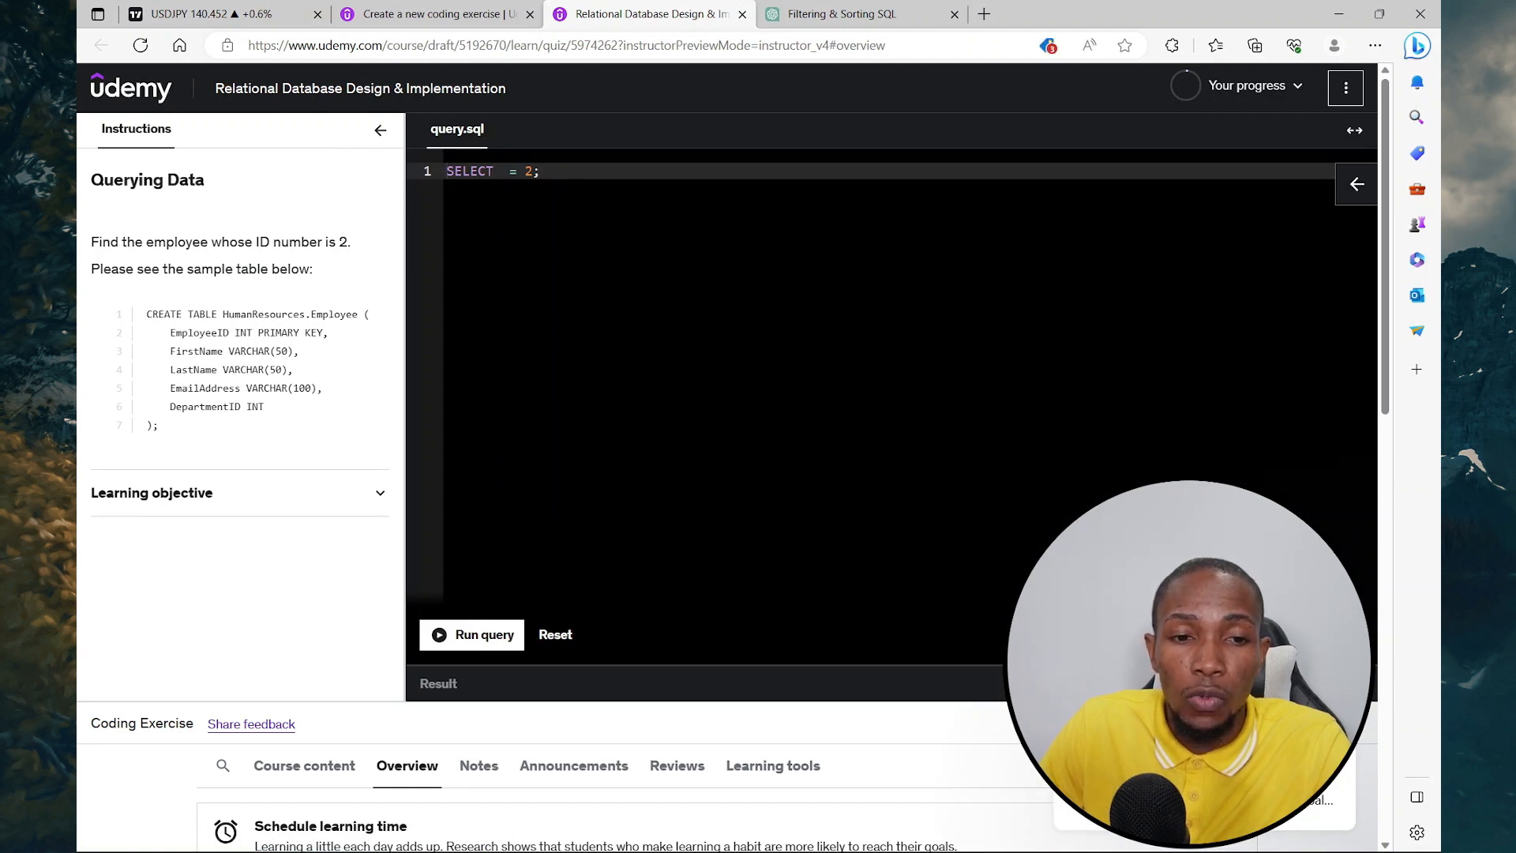
mouse_move(300, 368)
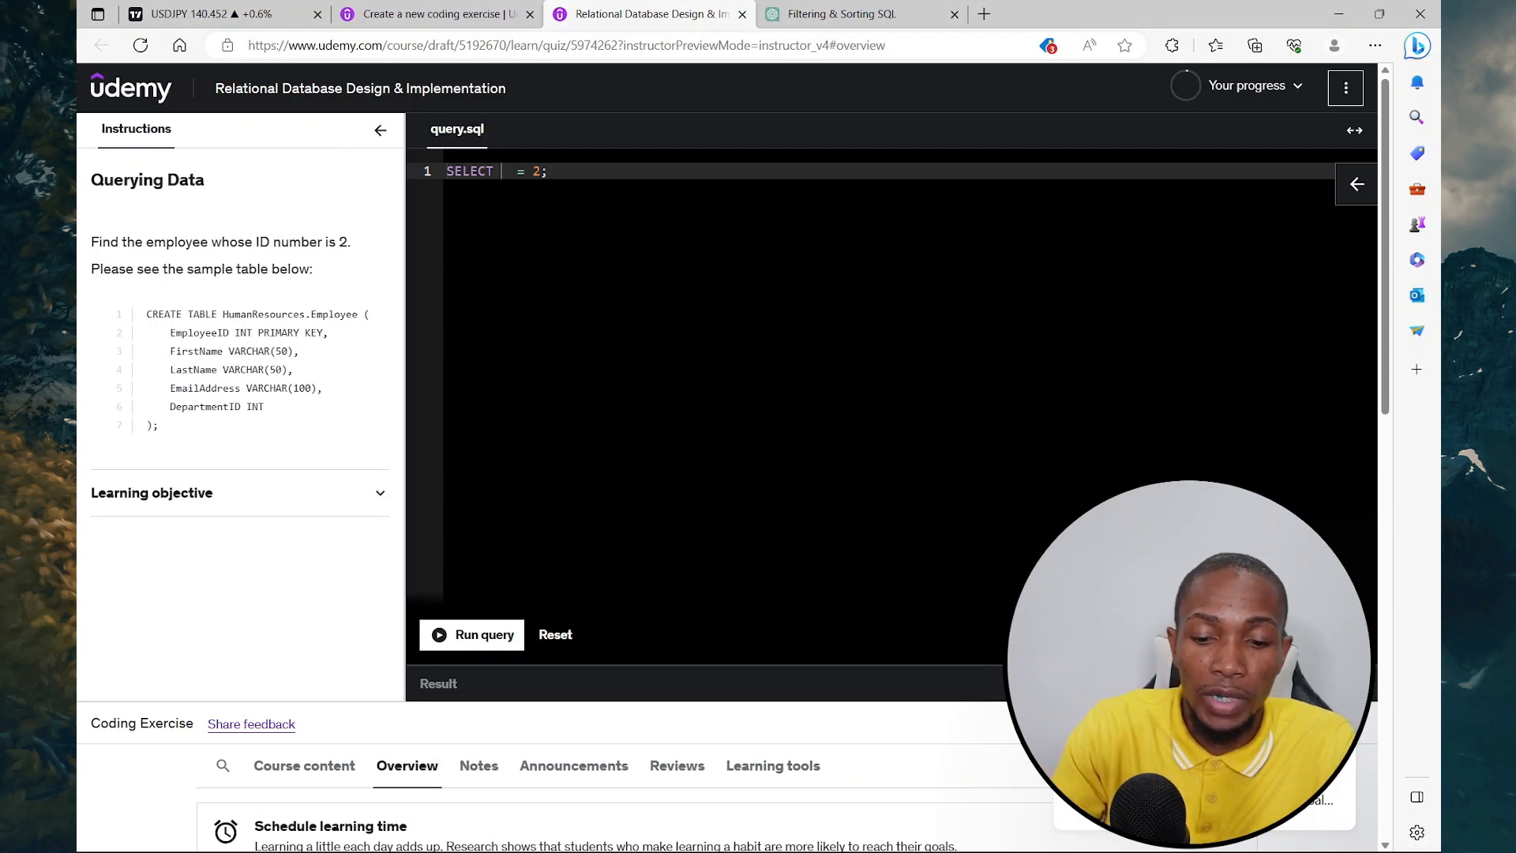
- Complete the starter to 'SELECT * FROM EMPLOYEE WHERE EMPLOYEEID = 2;' and run it in the preview
text(*)
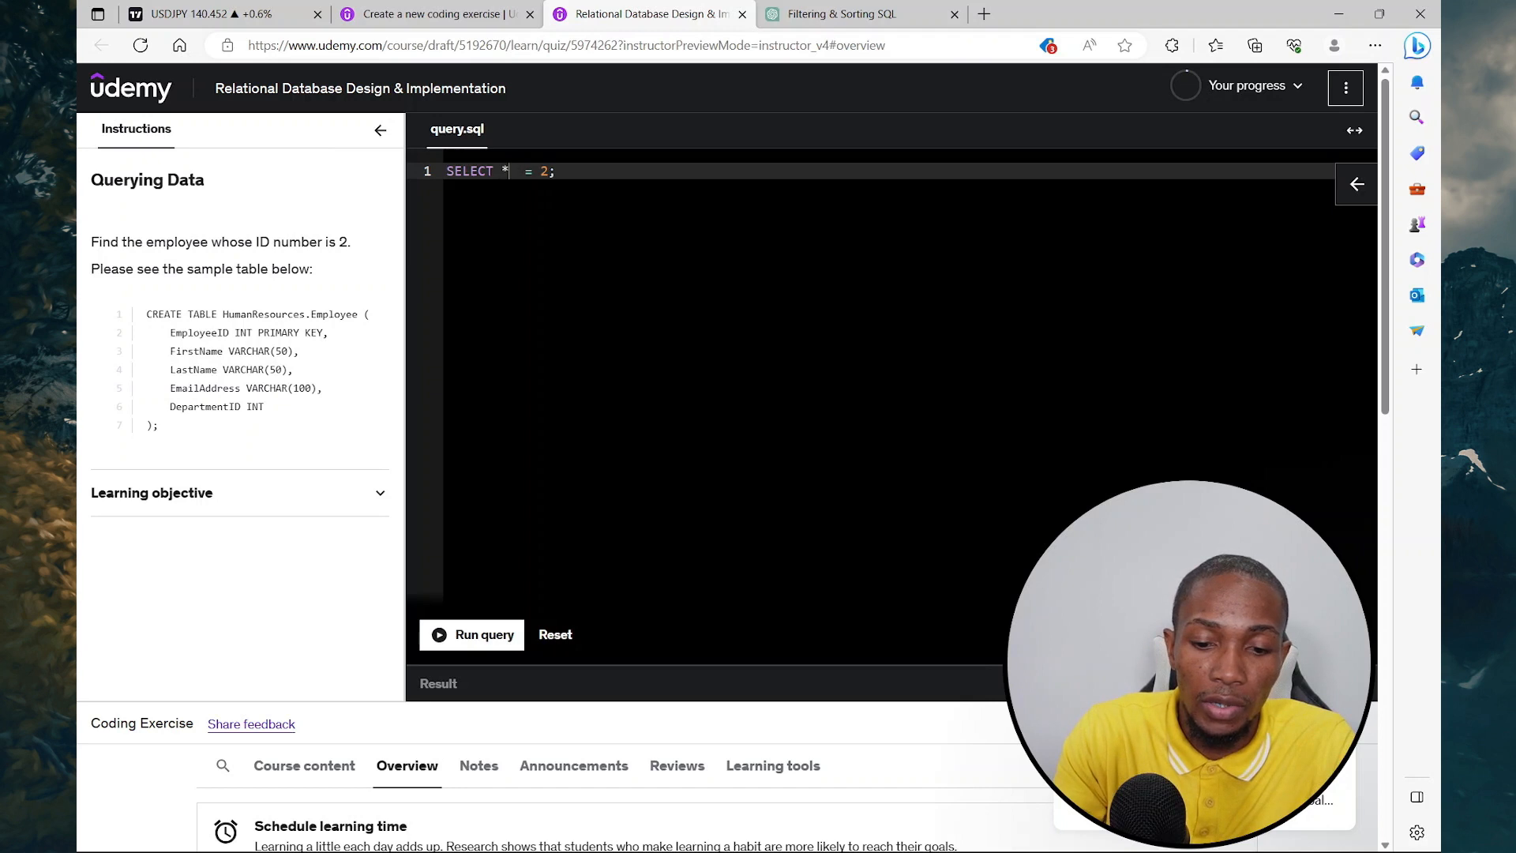
text(FROM)
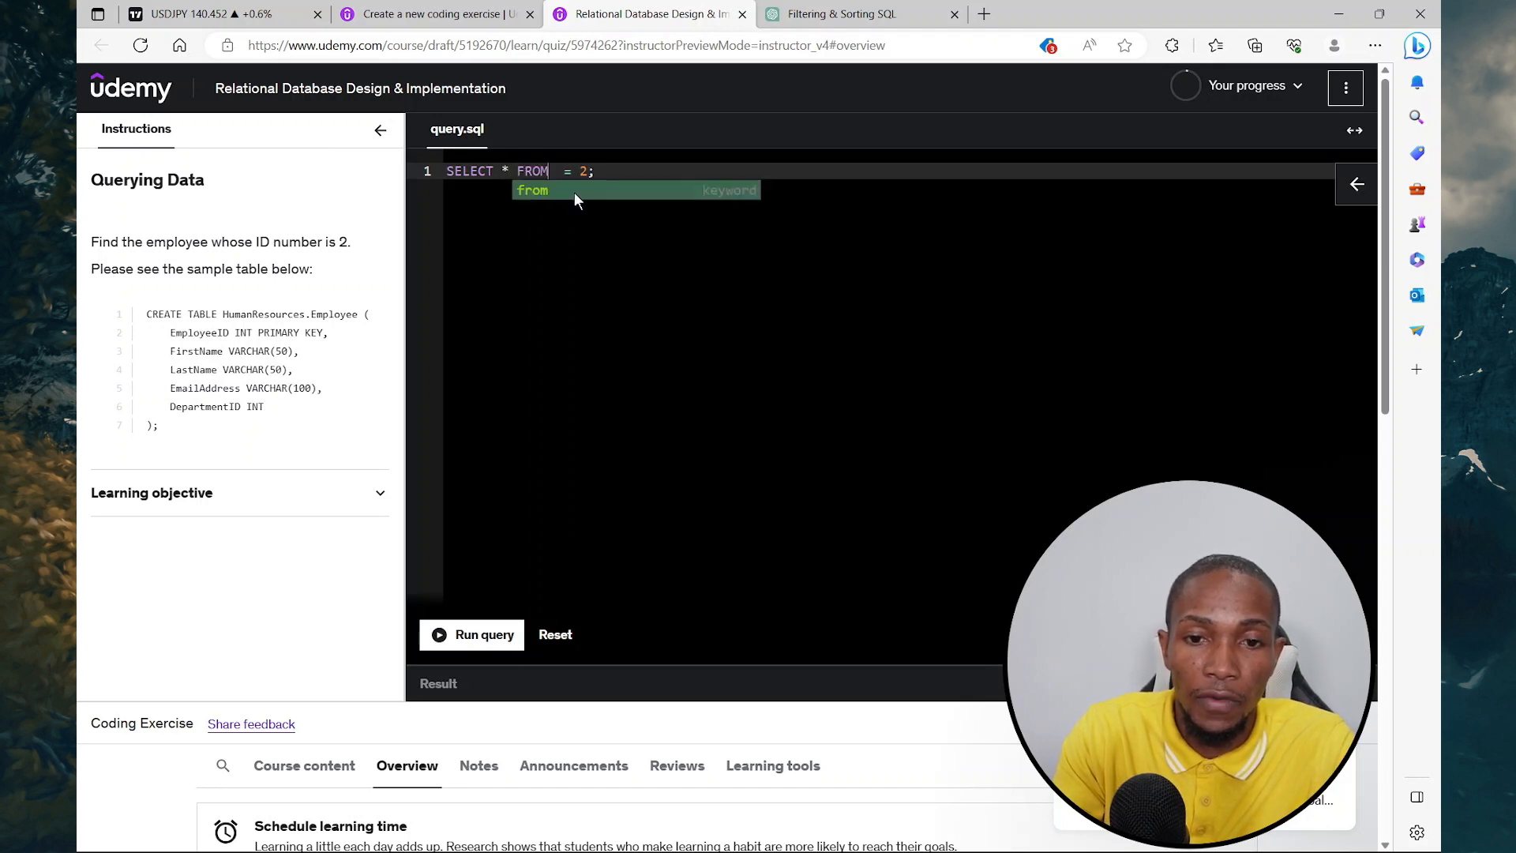
text(EMPLOYEE WHERE EMPLOYEEID)
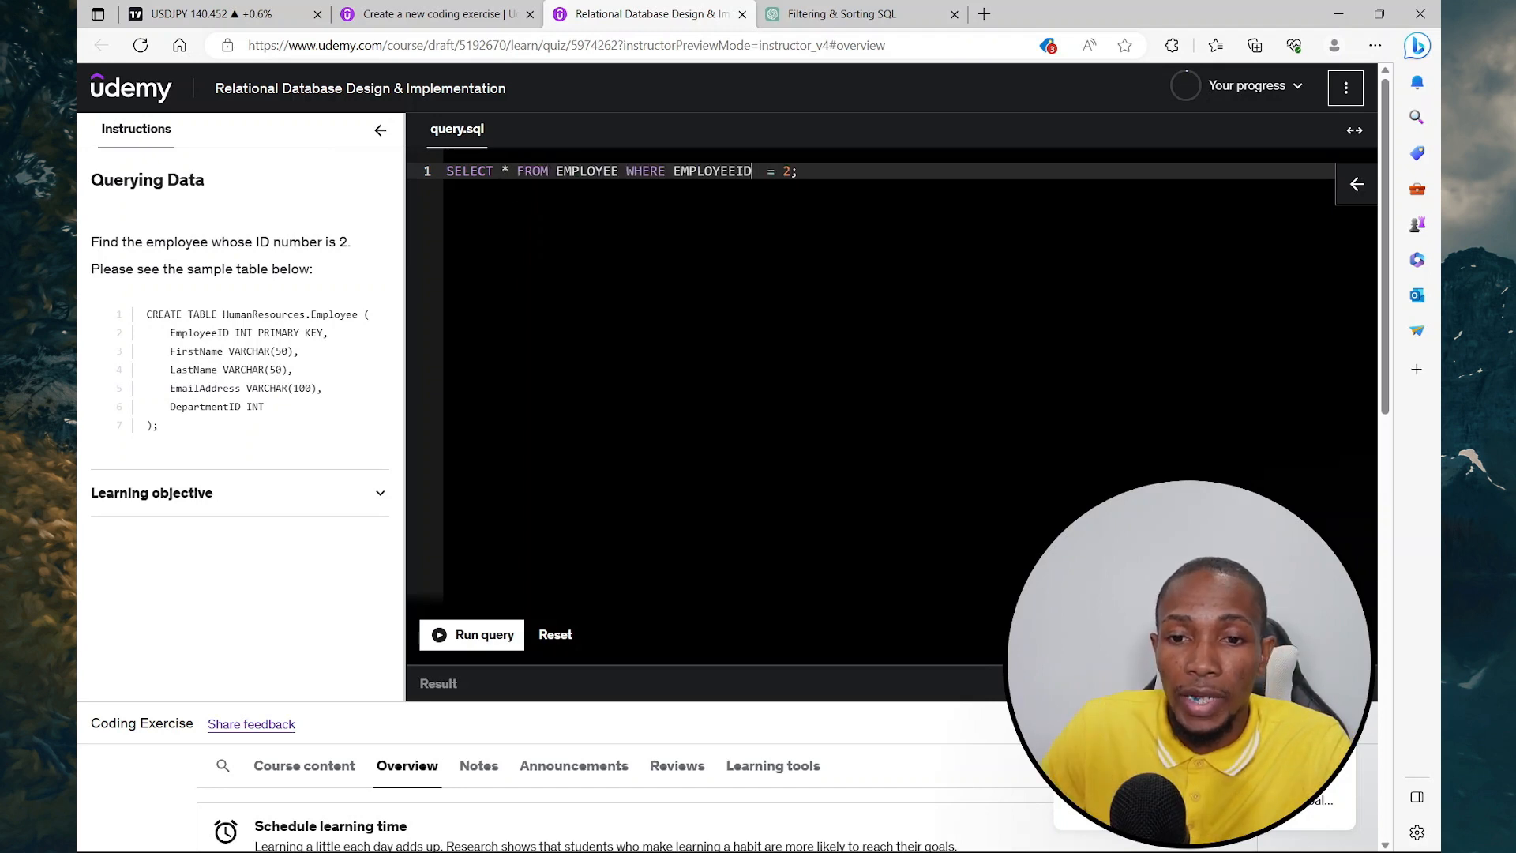
click(472, 635)
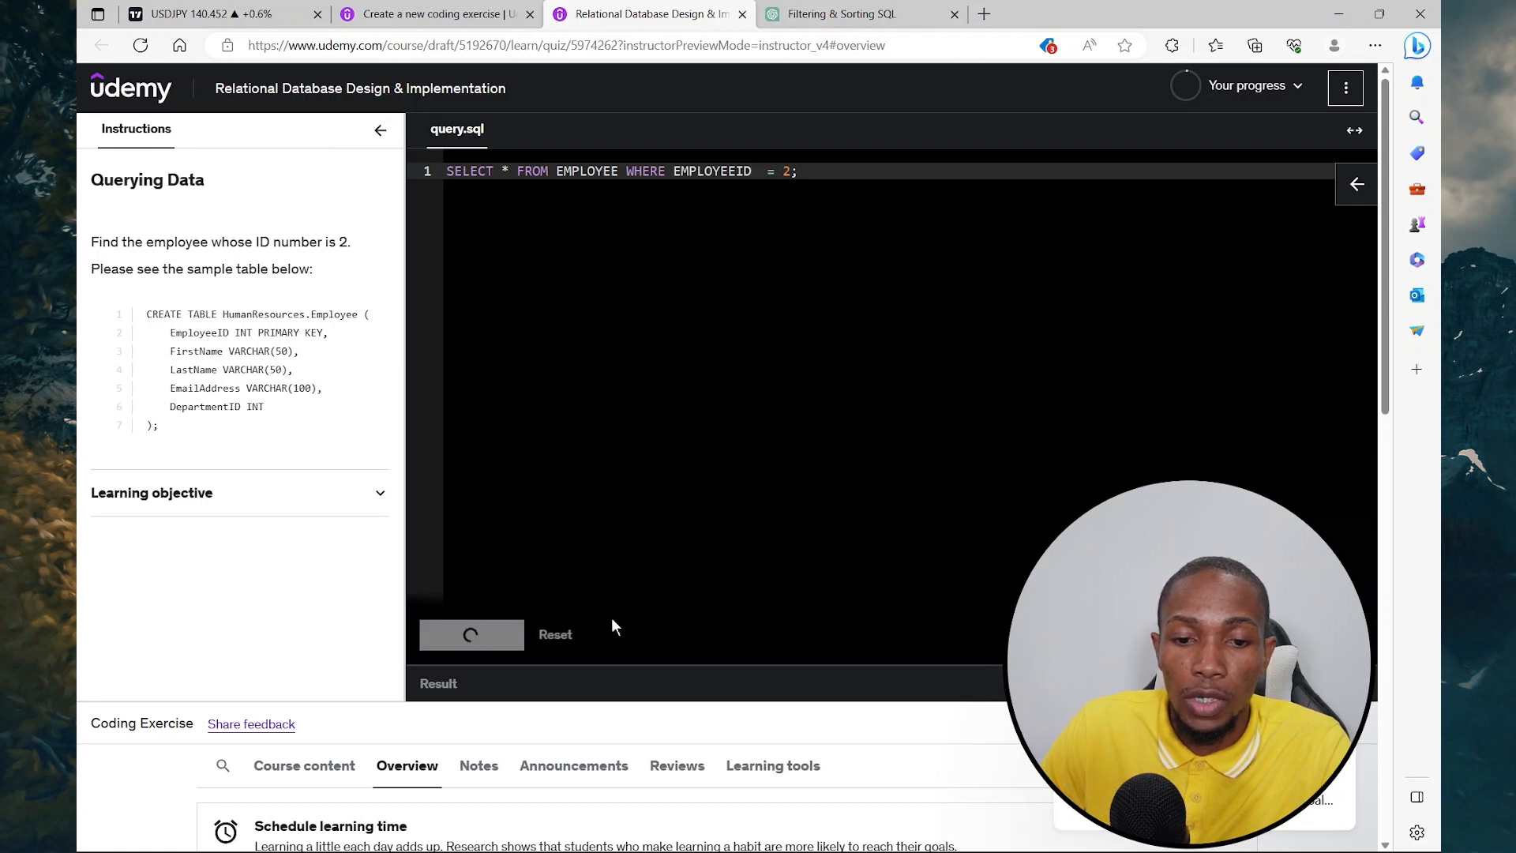